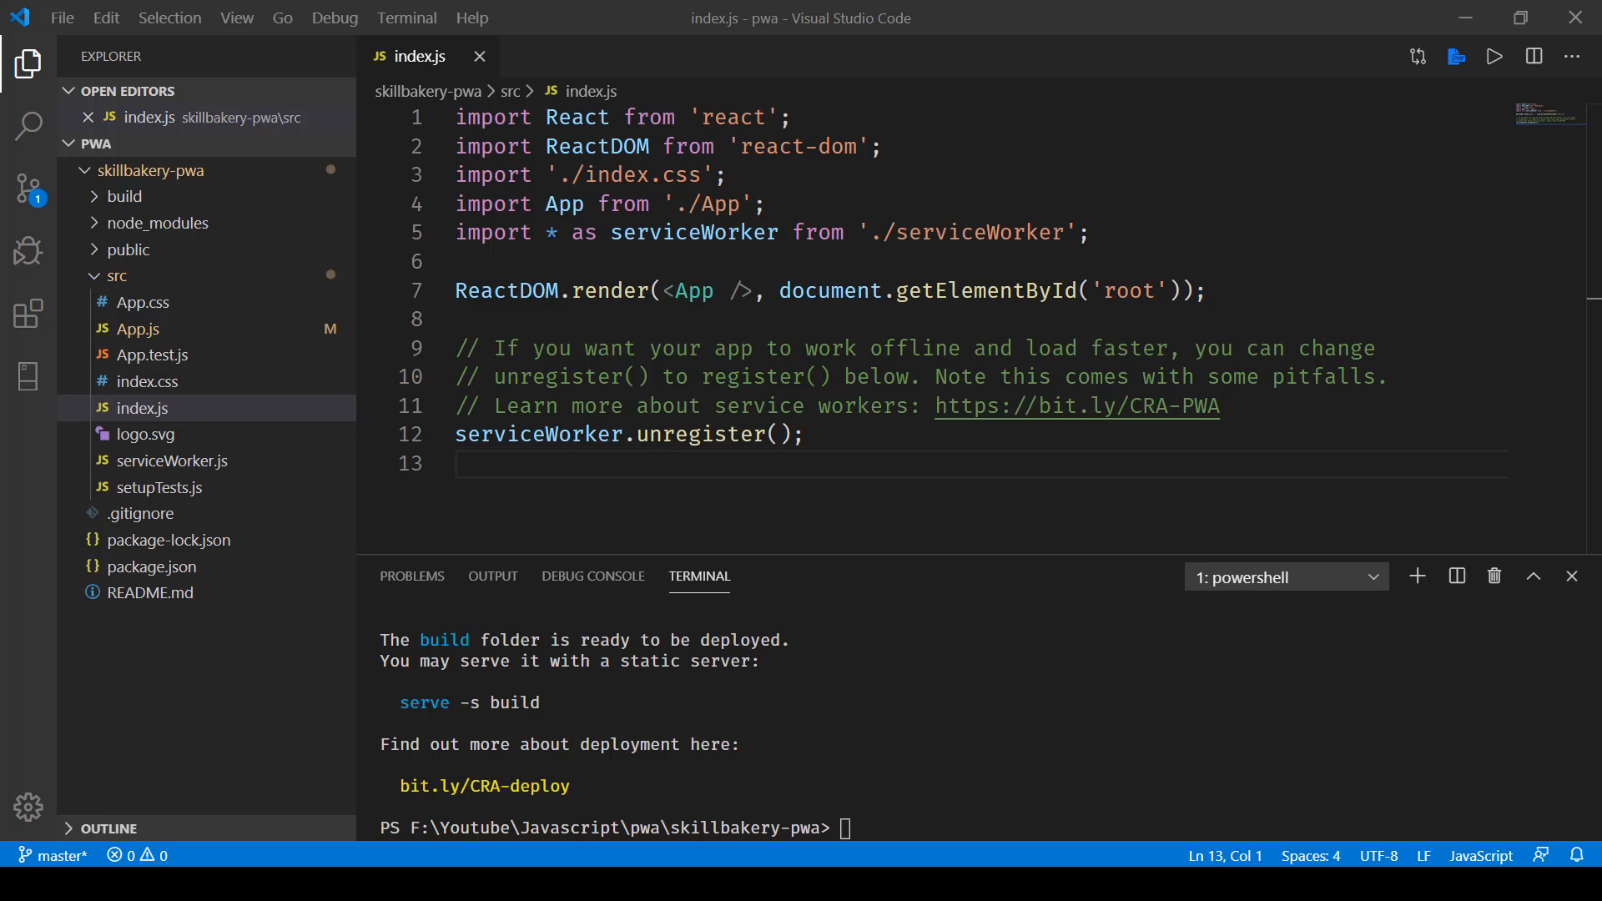
- Start serve -s build in the terminal to host the build folder on localhost:5000
text(se)
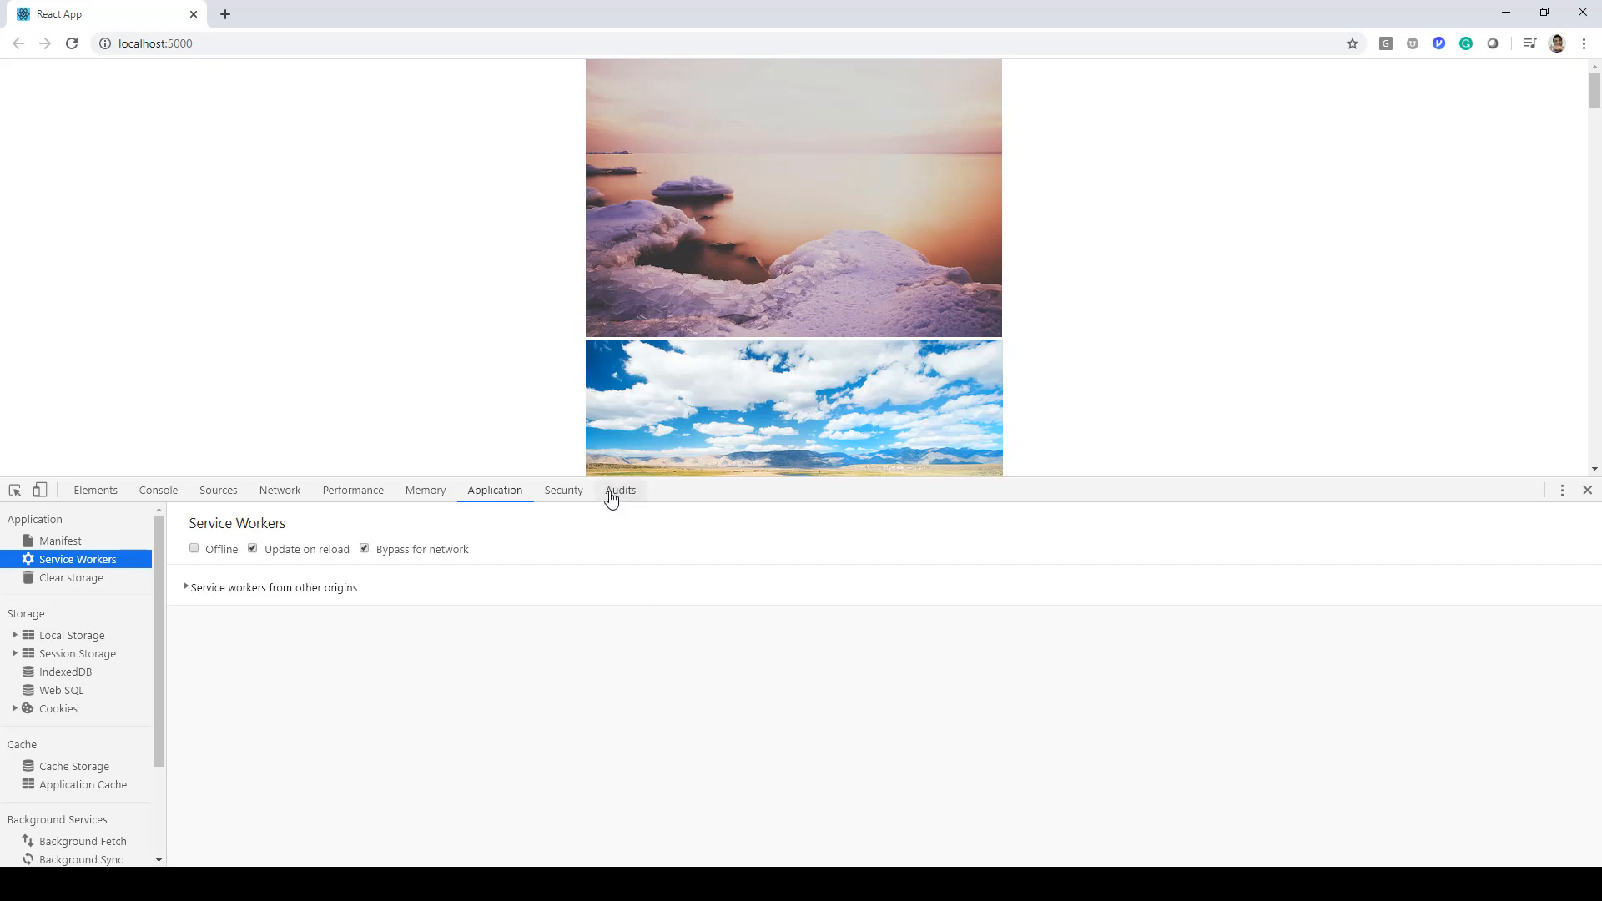
- Generate a Lighthouse report from the Audits panel for localhost:5000
click(620, 491)
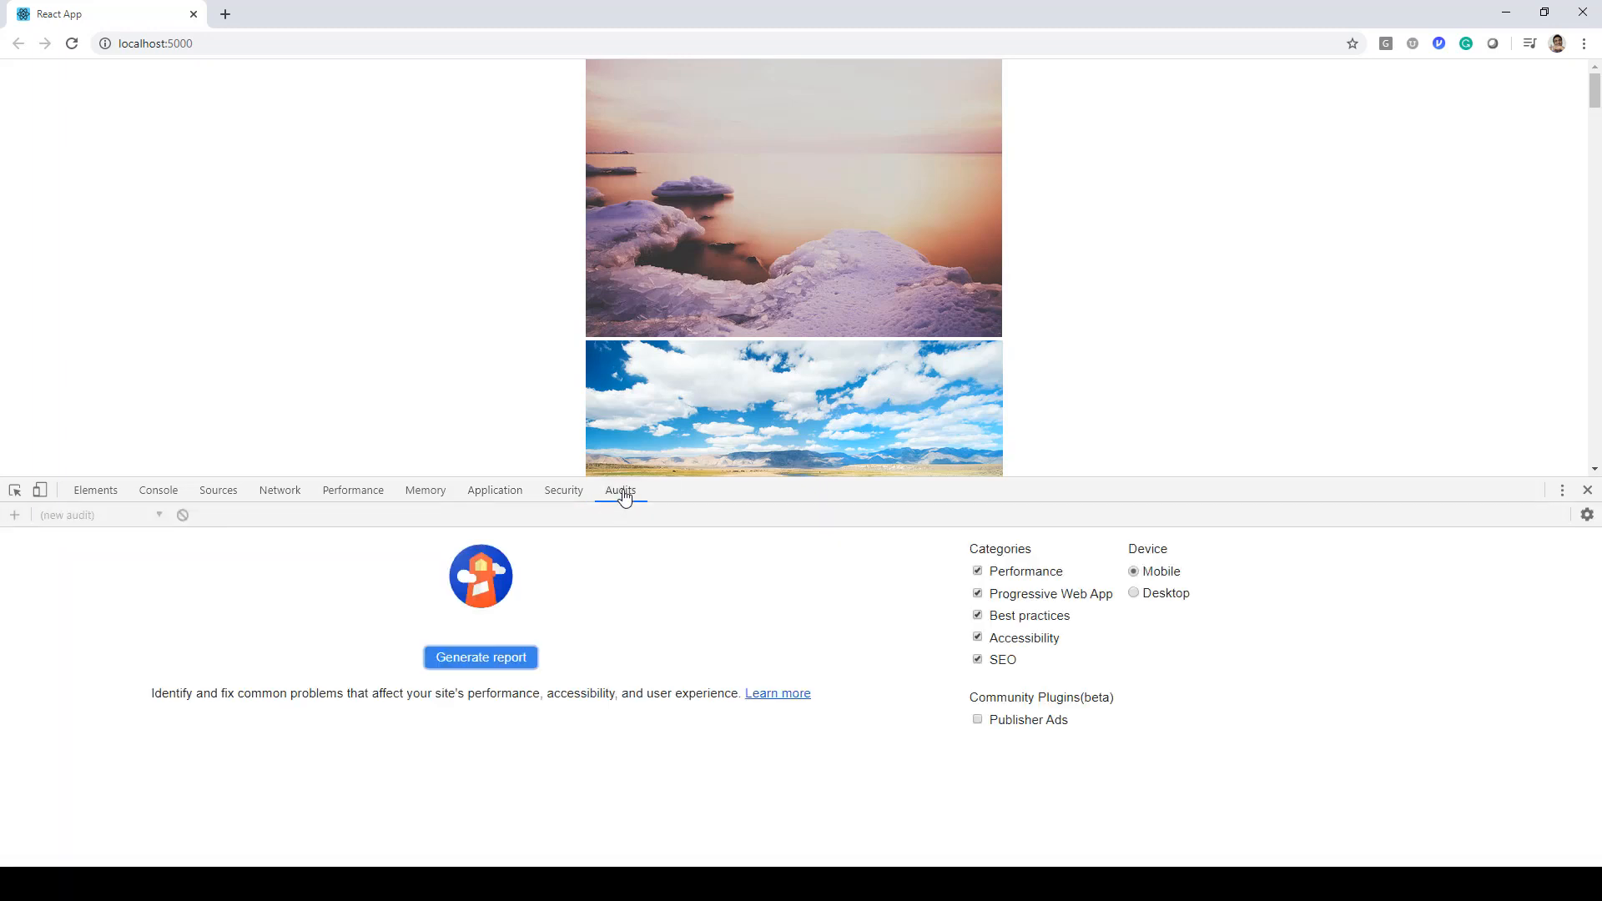
mouse_move(559, 688)
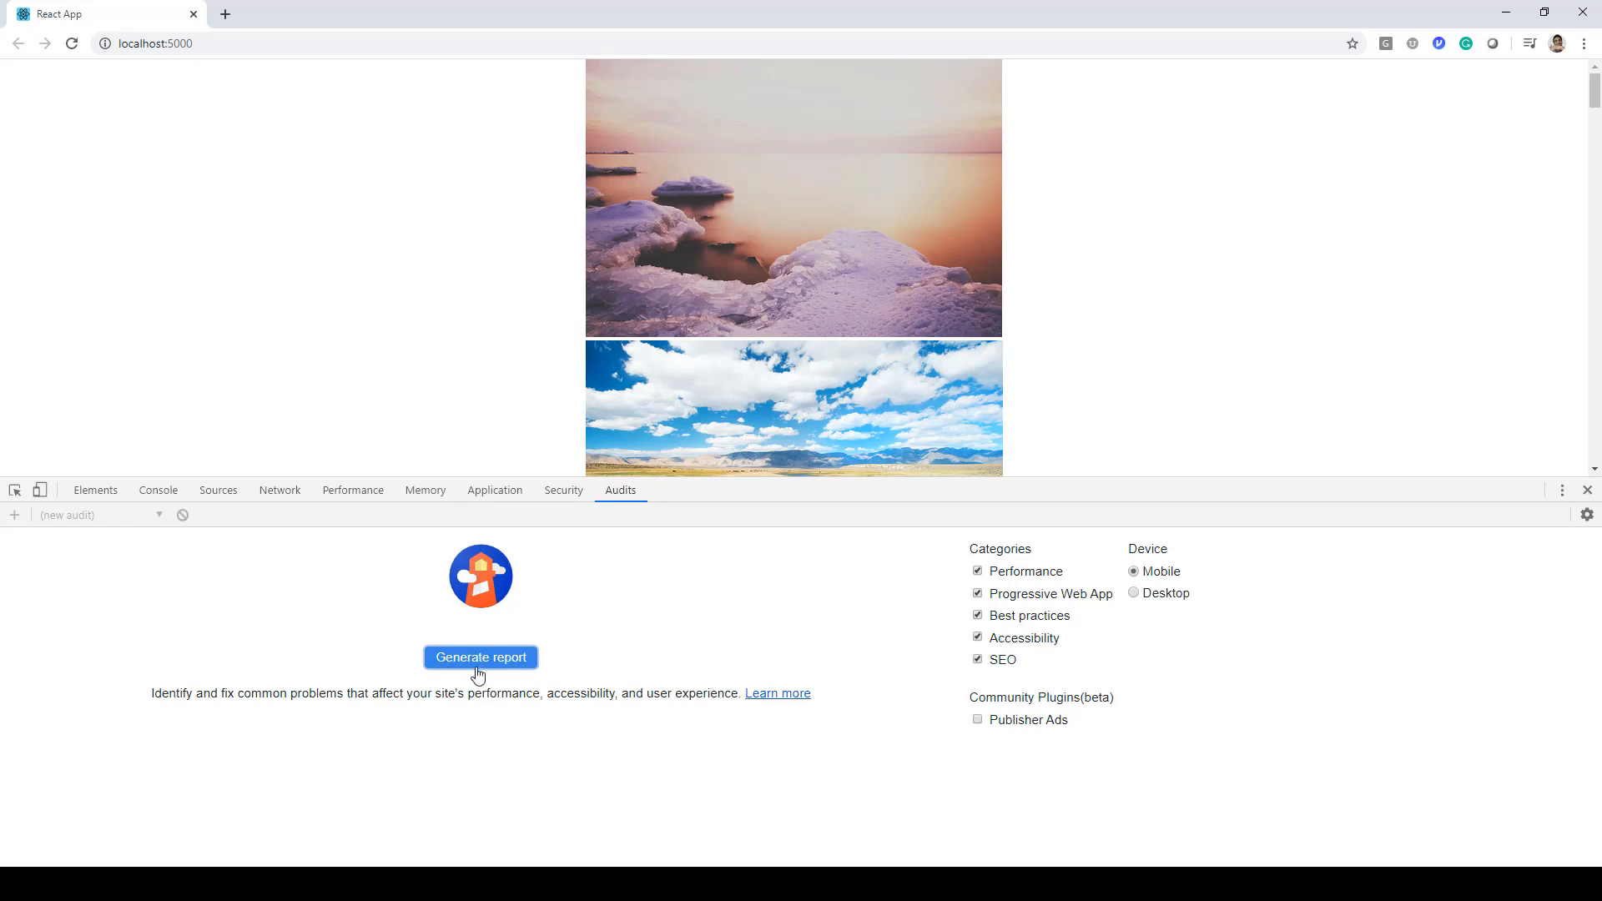
click(479, 656)
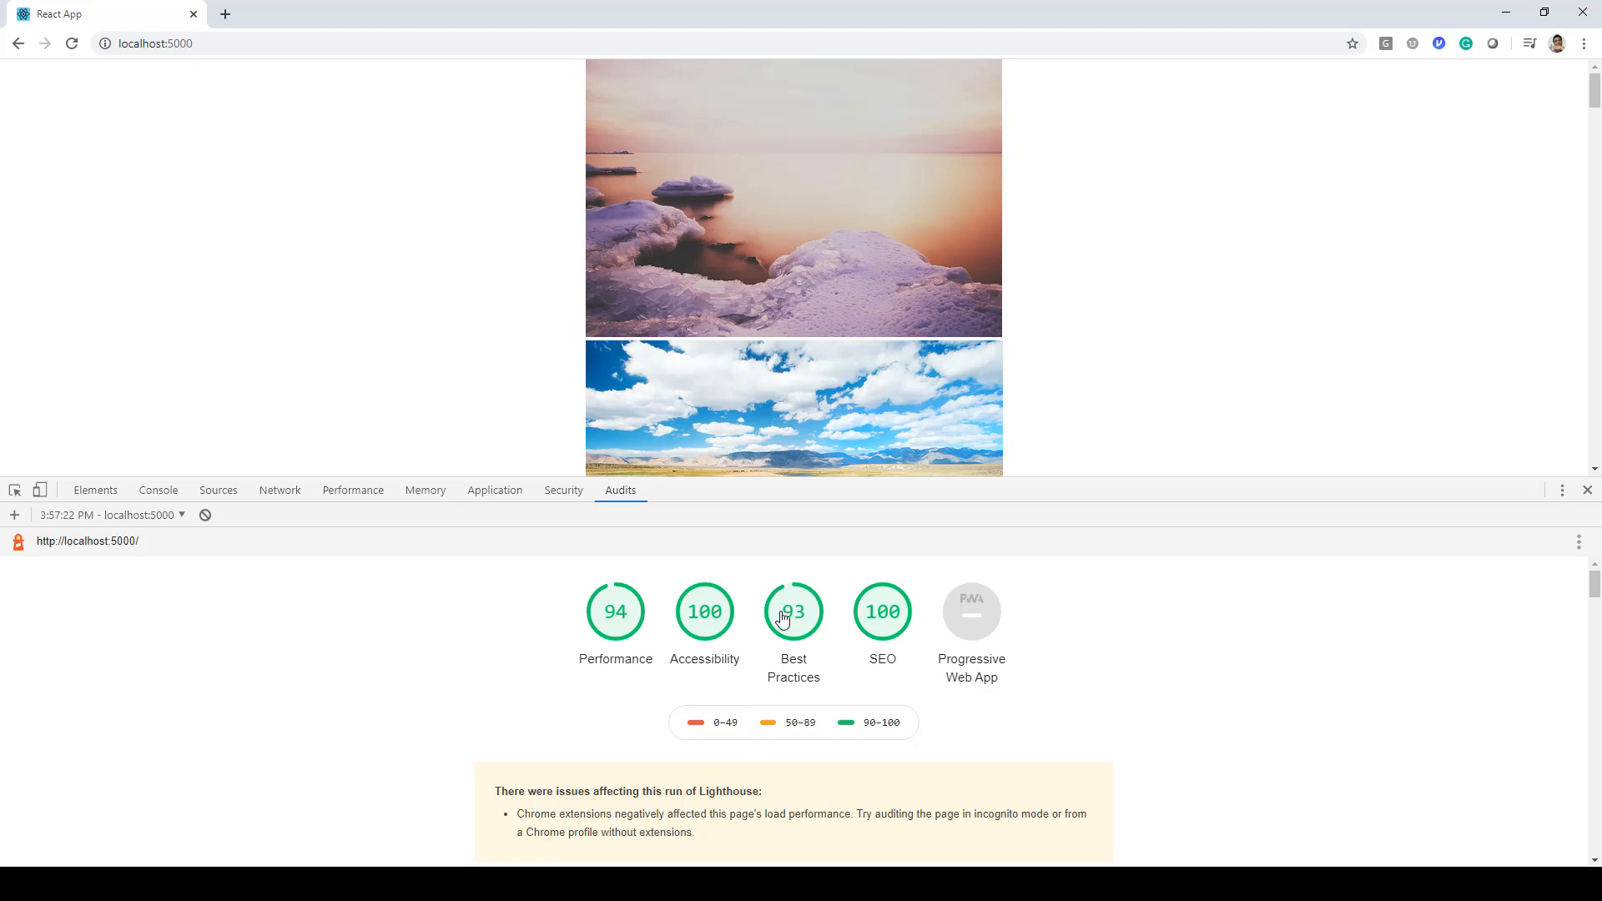
mouse_move(1148, 631)
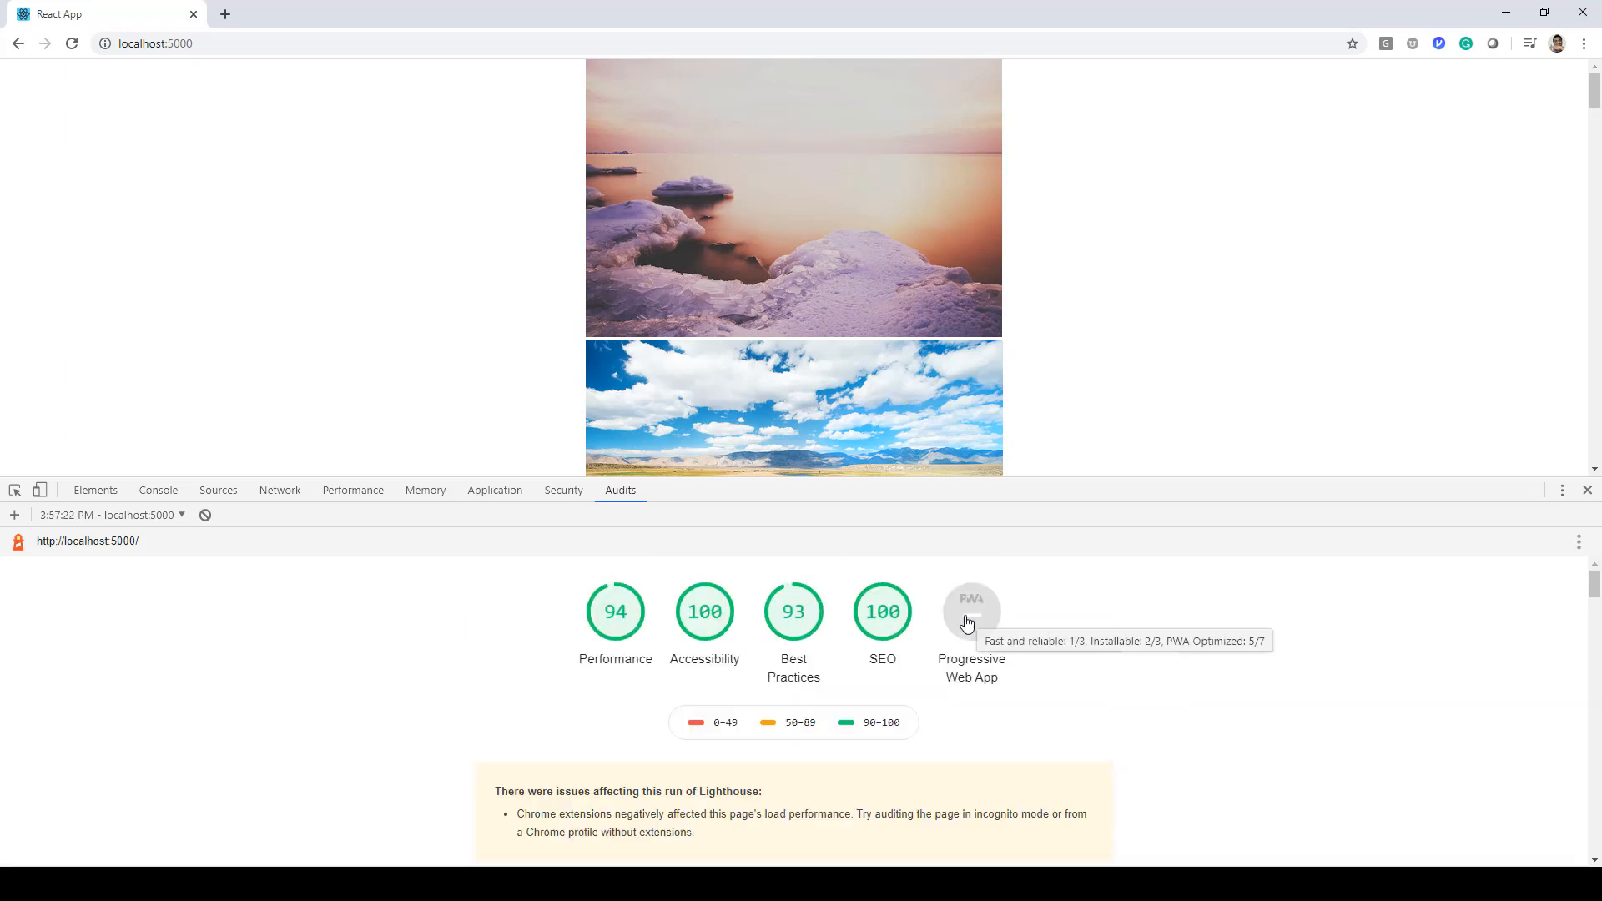
- Jump to the Progressive Web App section via the greyed PWA score circle
click(970, 611)
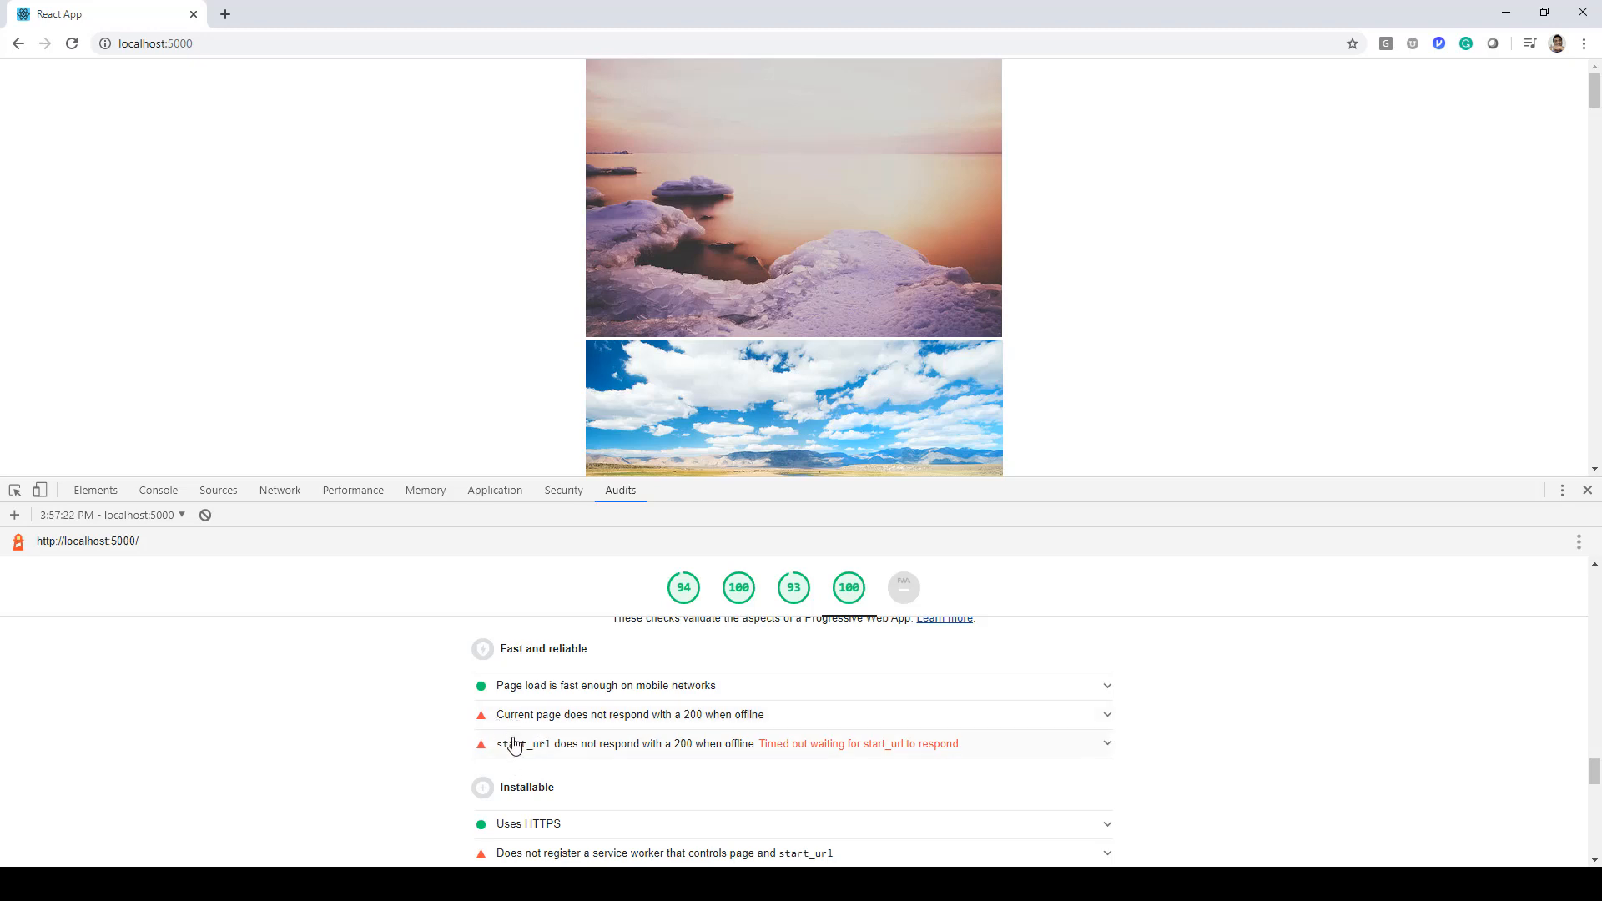
mouse_move(701, 726)
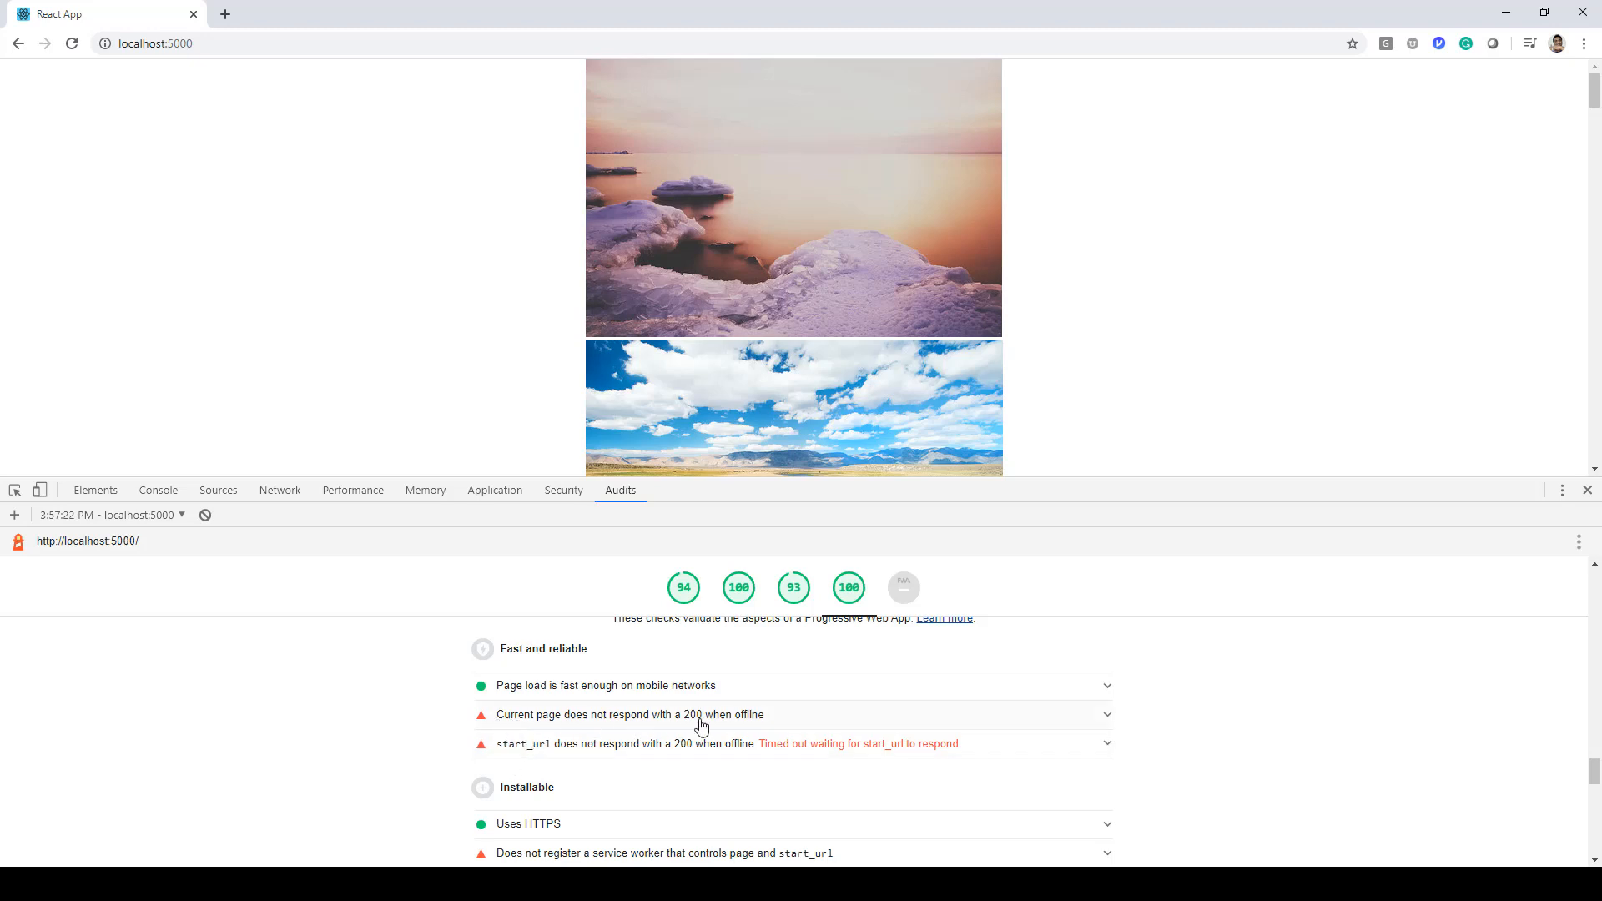
mouse_move(585, 763)
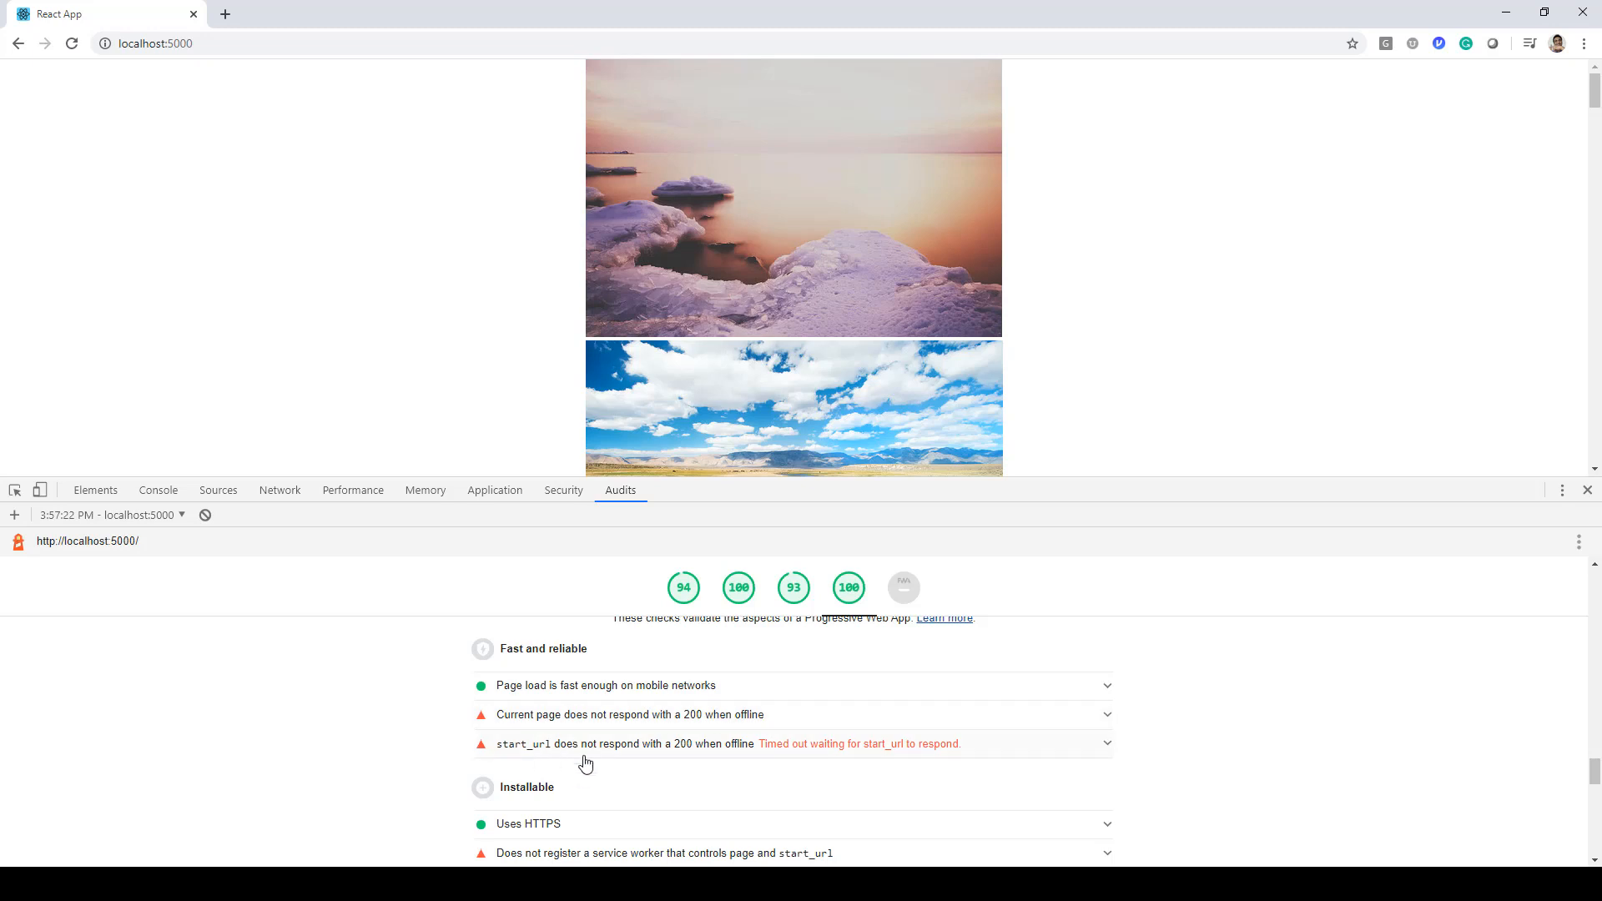
mouse_move(720, 756)
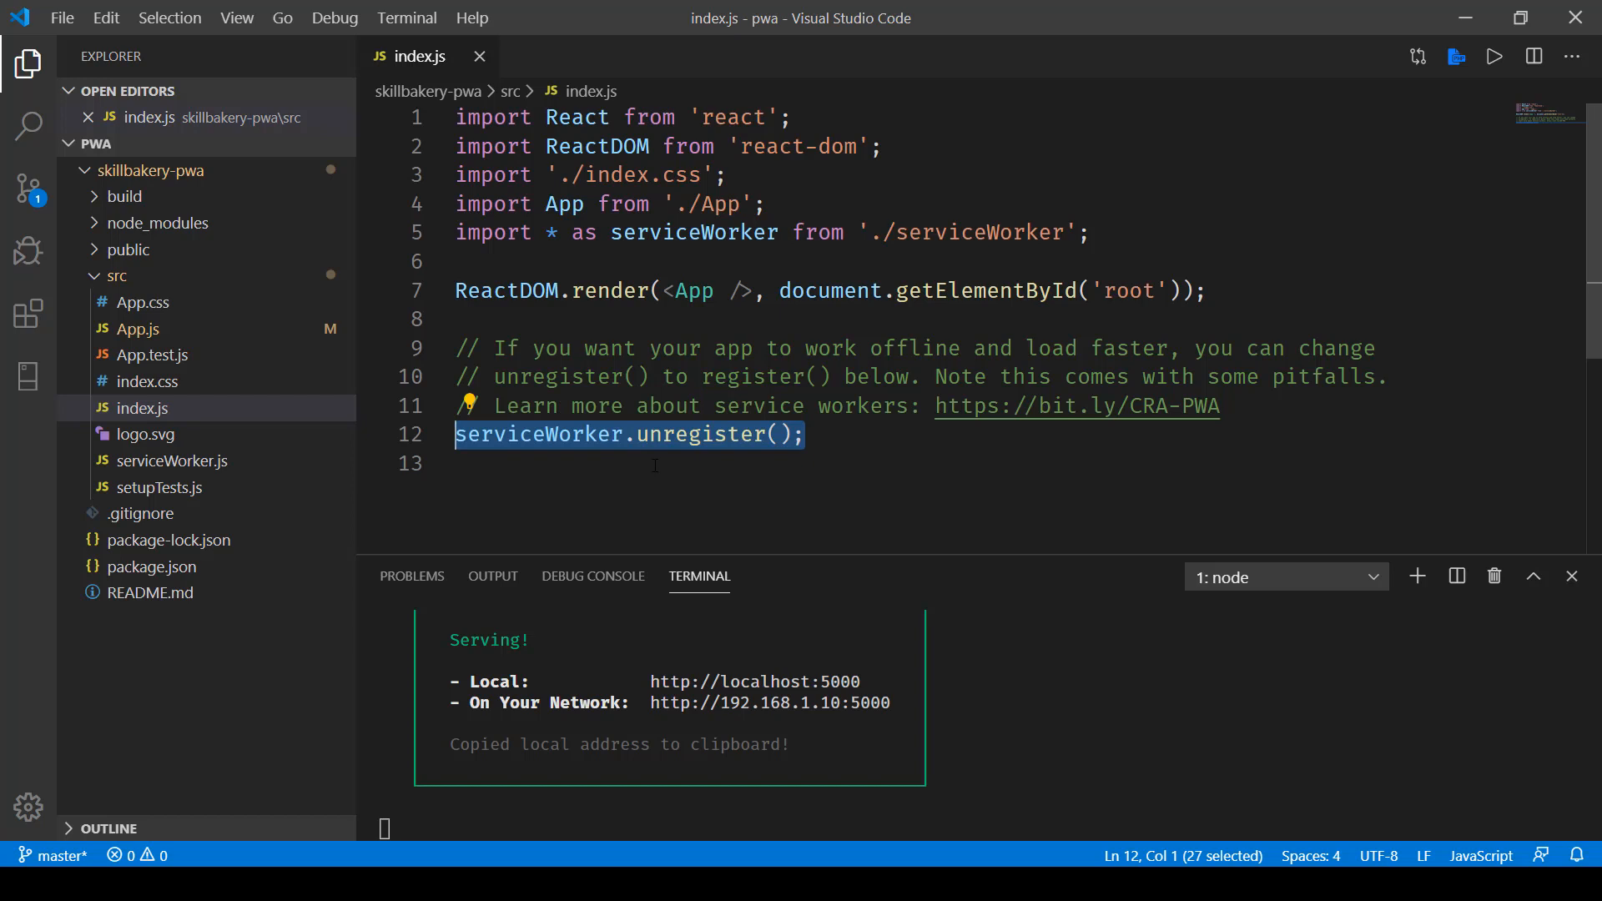
- Switch index.js to serviceWorker.register(), run npm run-script build, then serve -s build
click(655, 463)
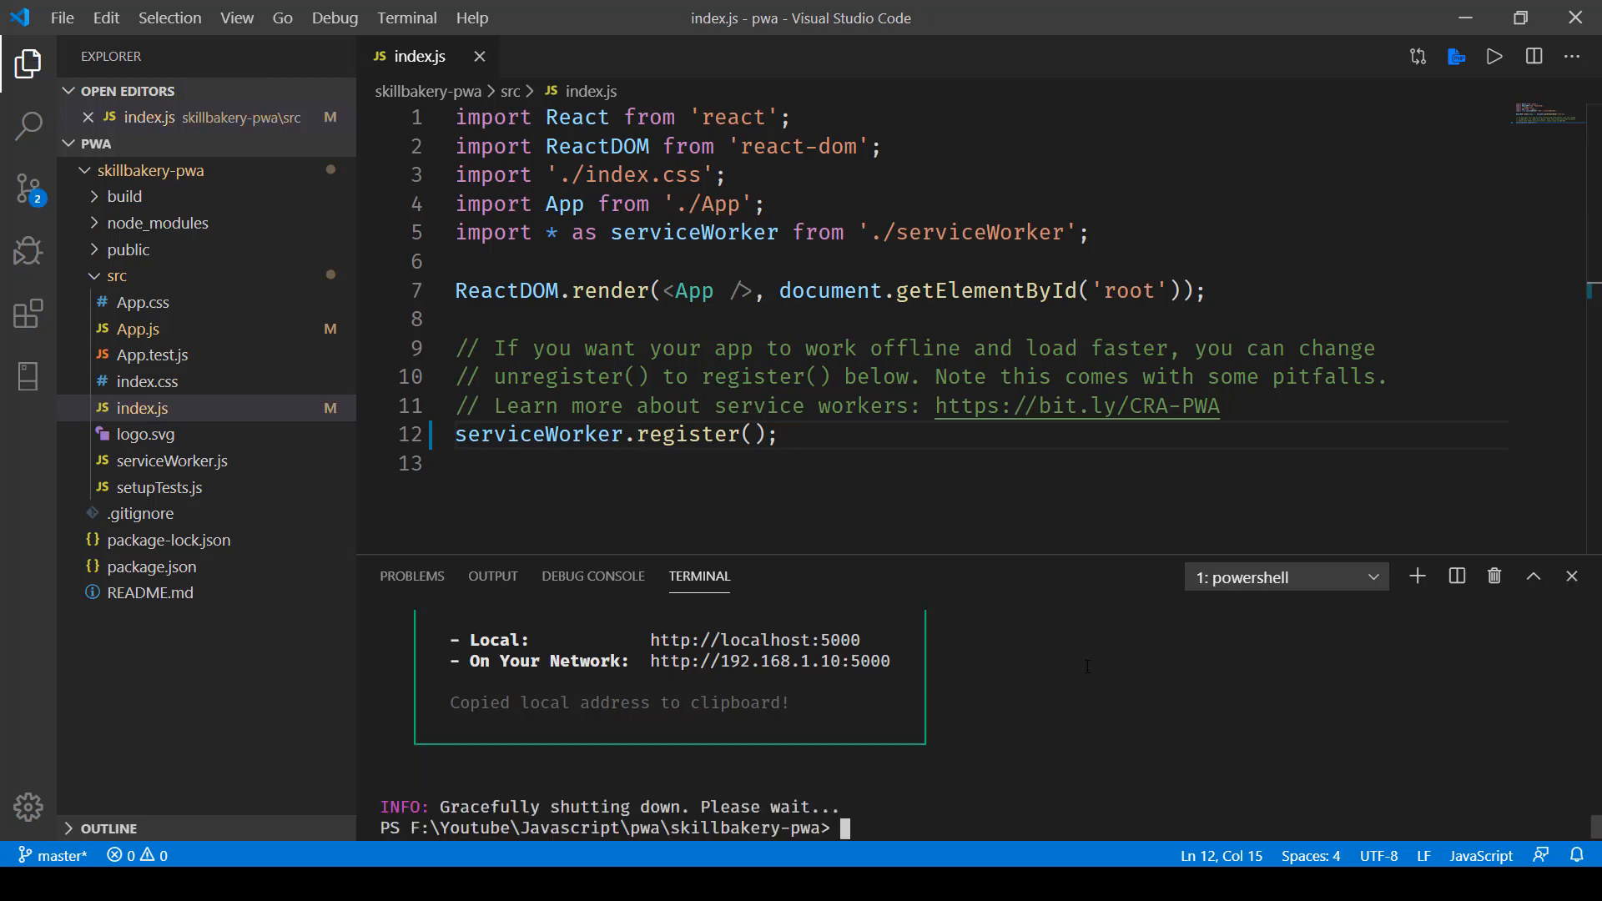
text(npm run-script build)
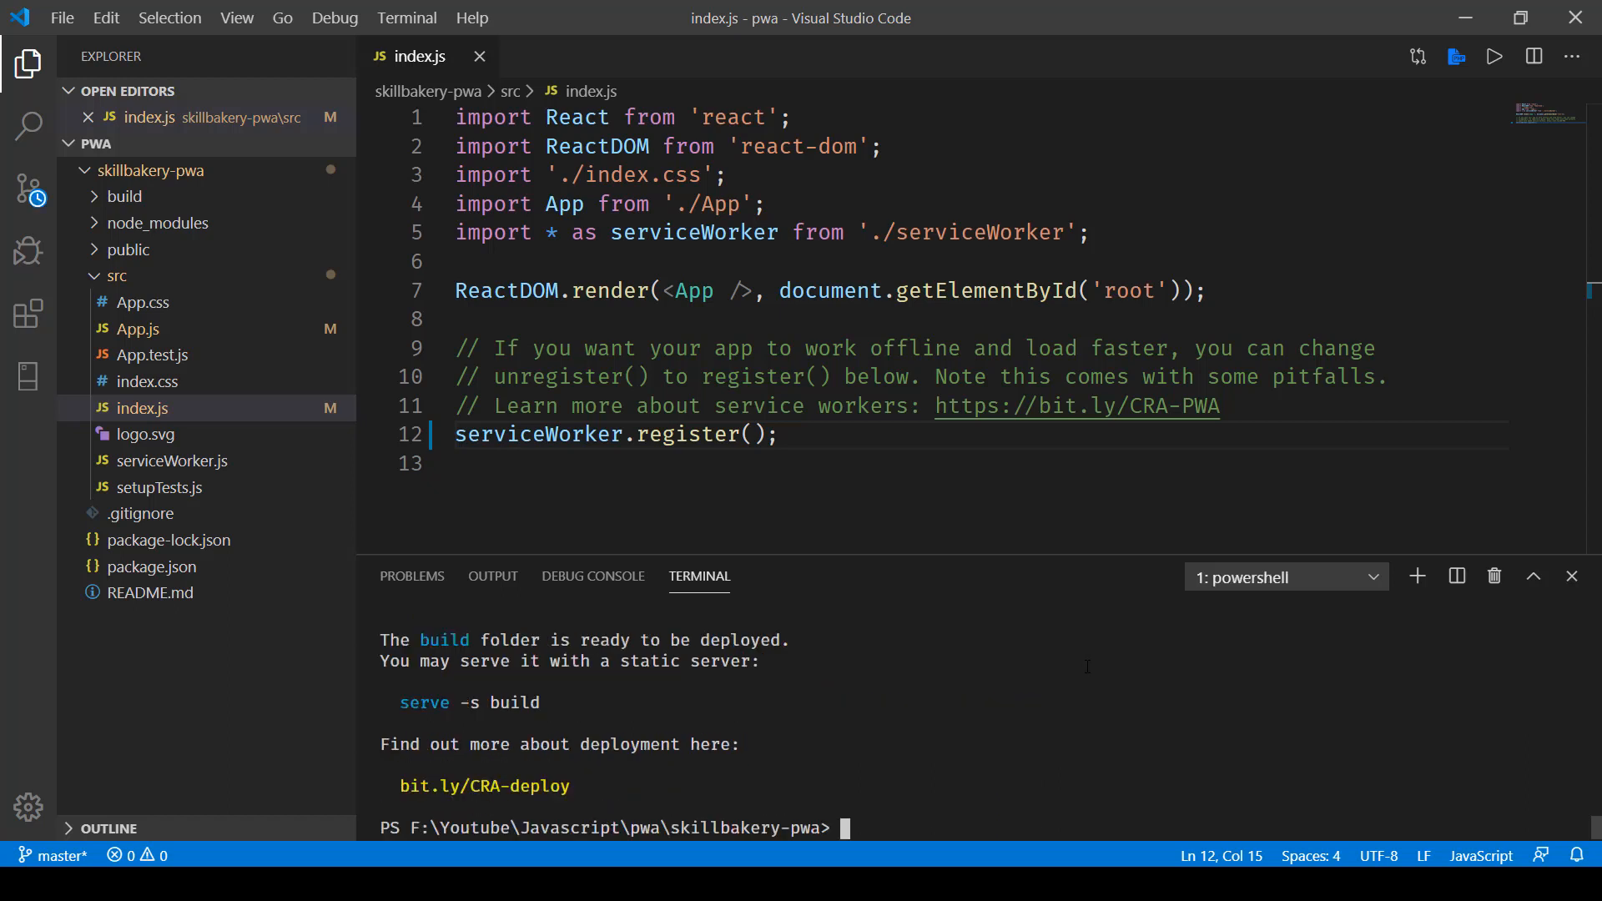
text(serve)
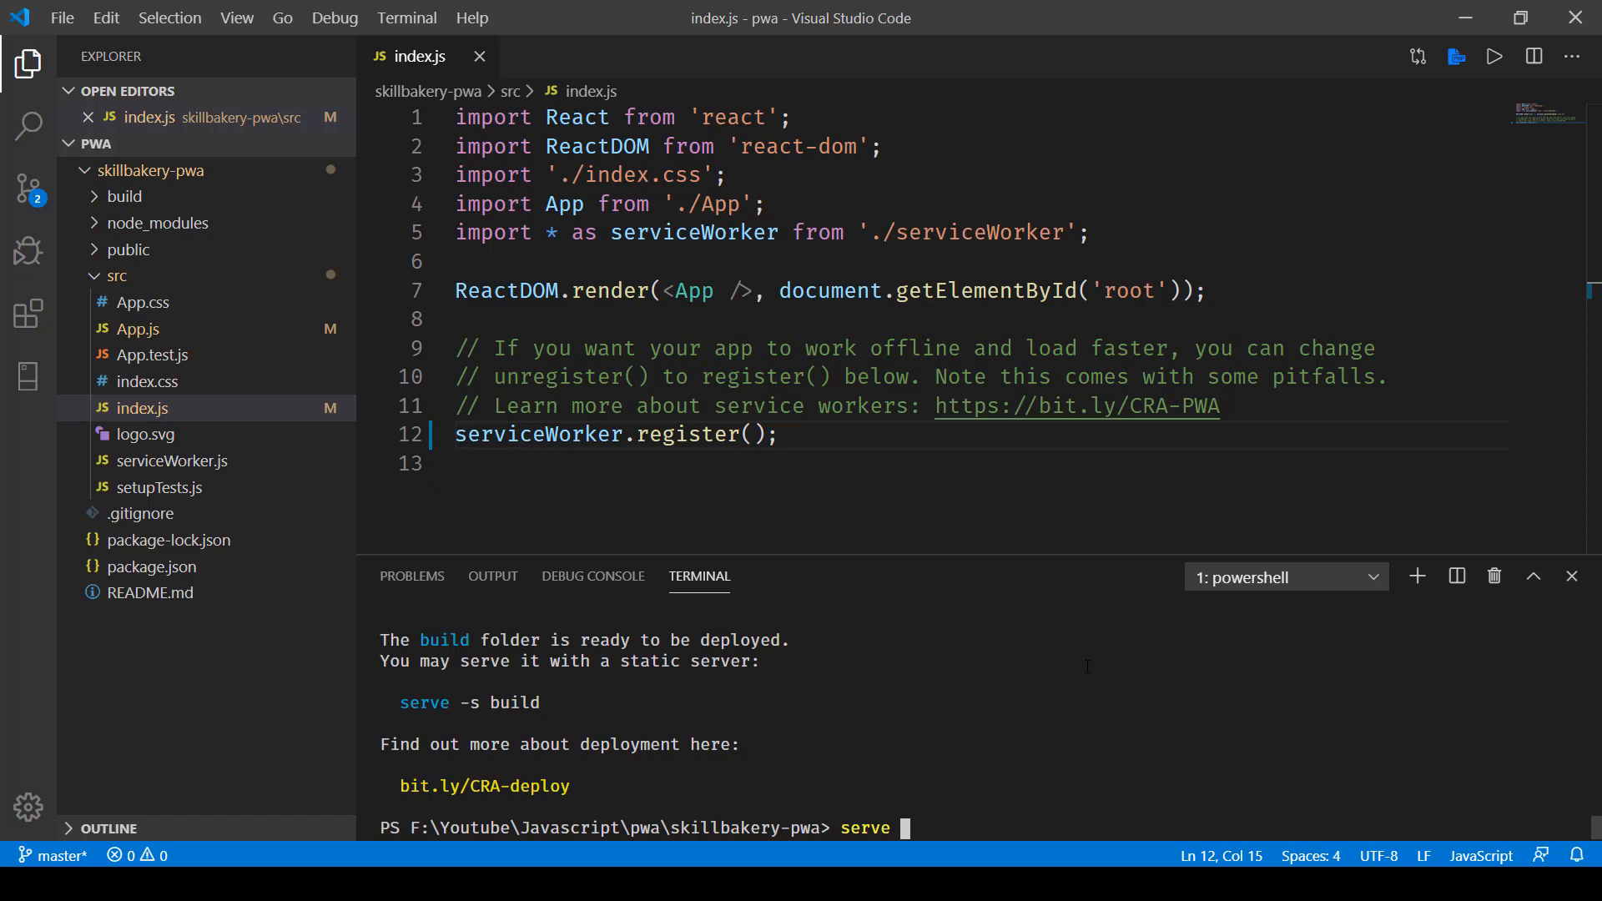
text(-s build)
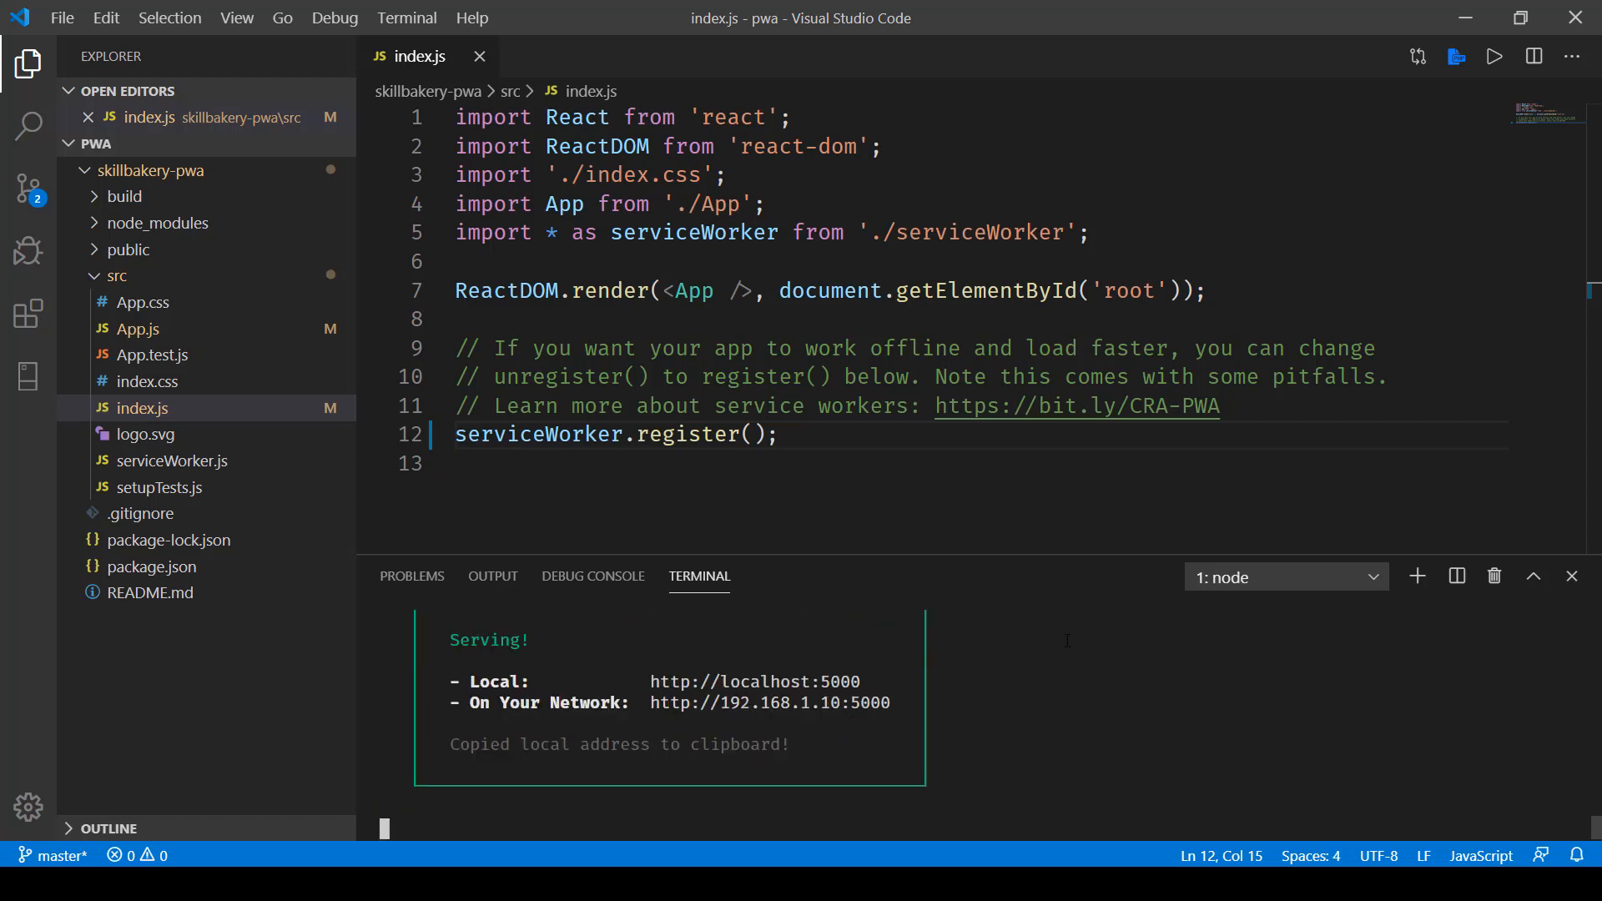
mouse_move(755, 682)
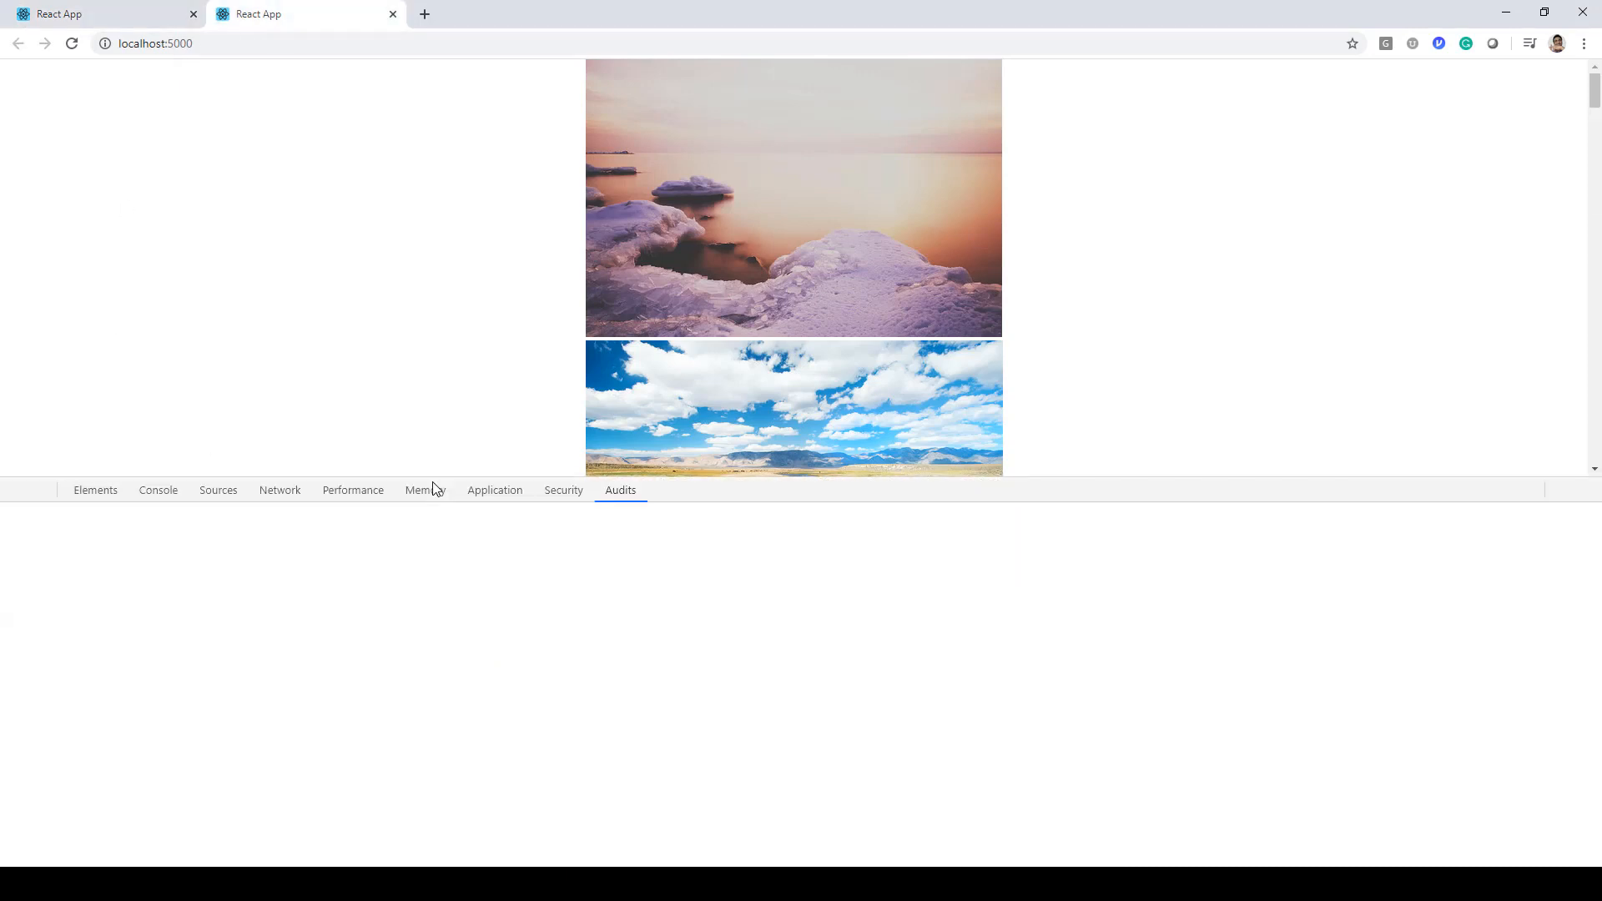
- Generate a fresh Lighthouse report and scroll to the Progressive Web App Fast and reliable checks
click(620, 490)
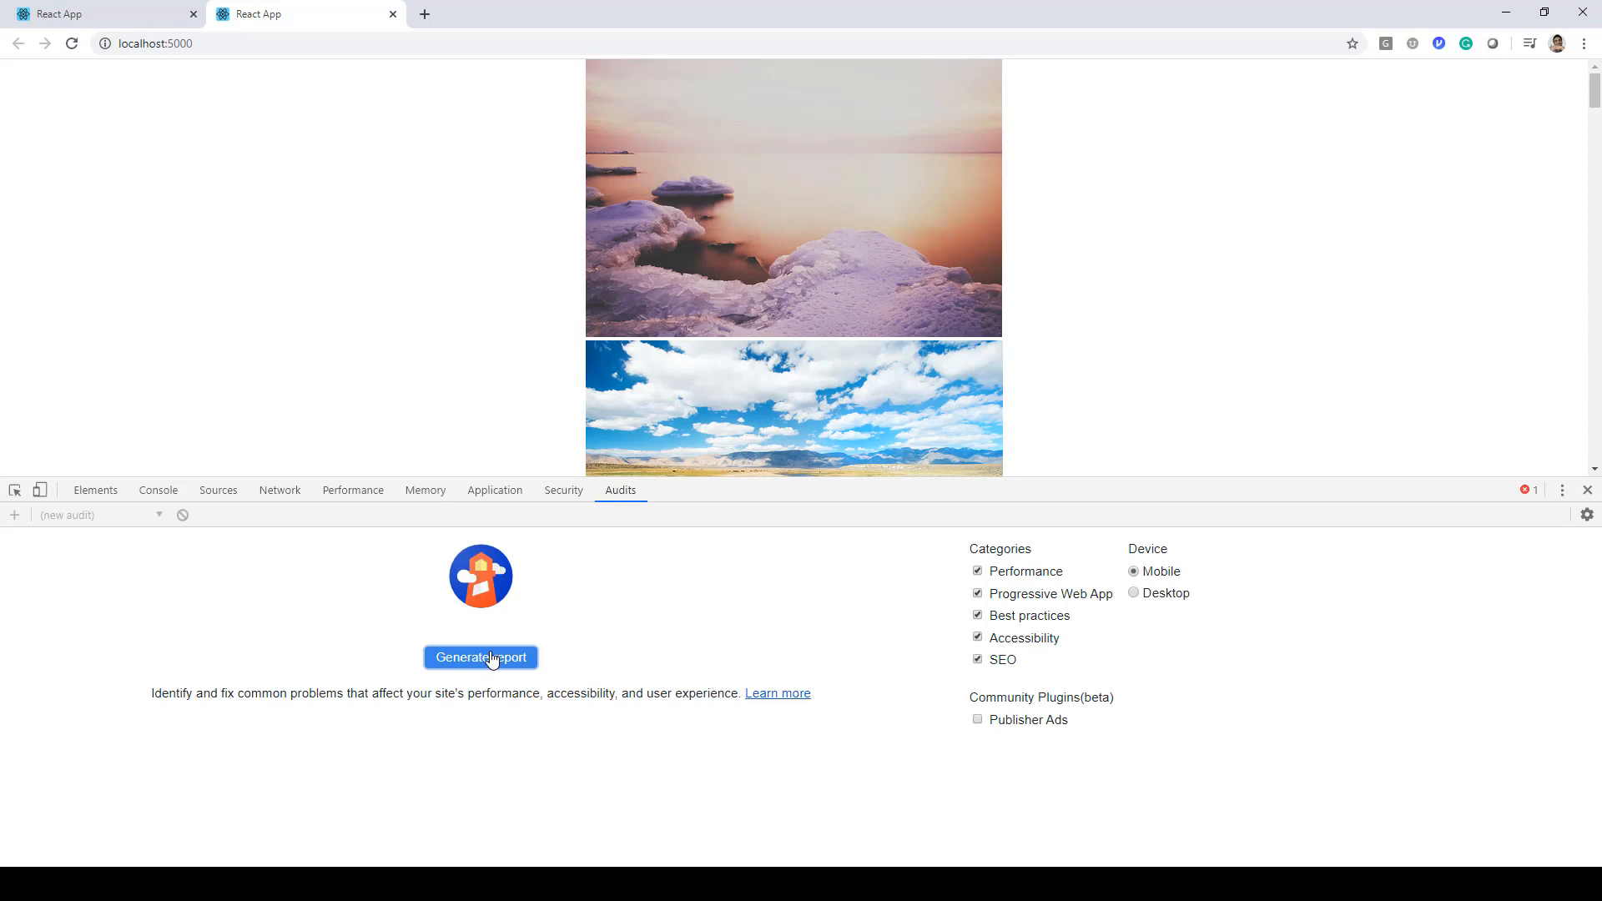
click(479, 657)
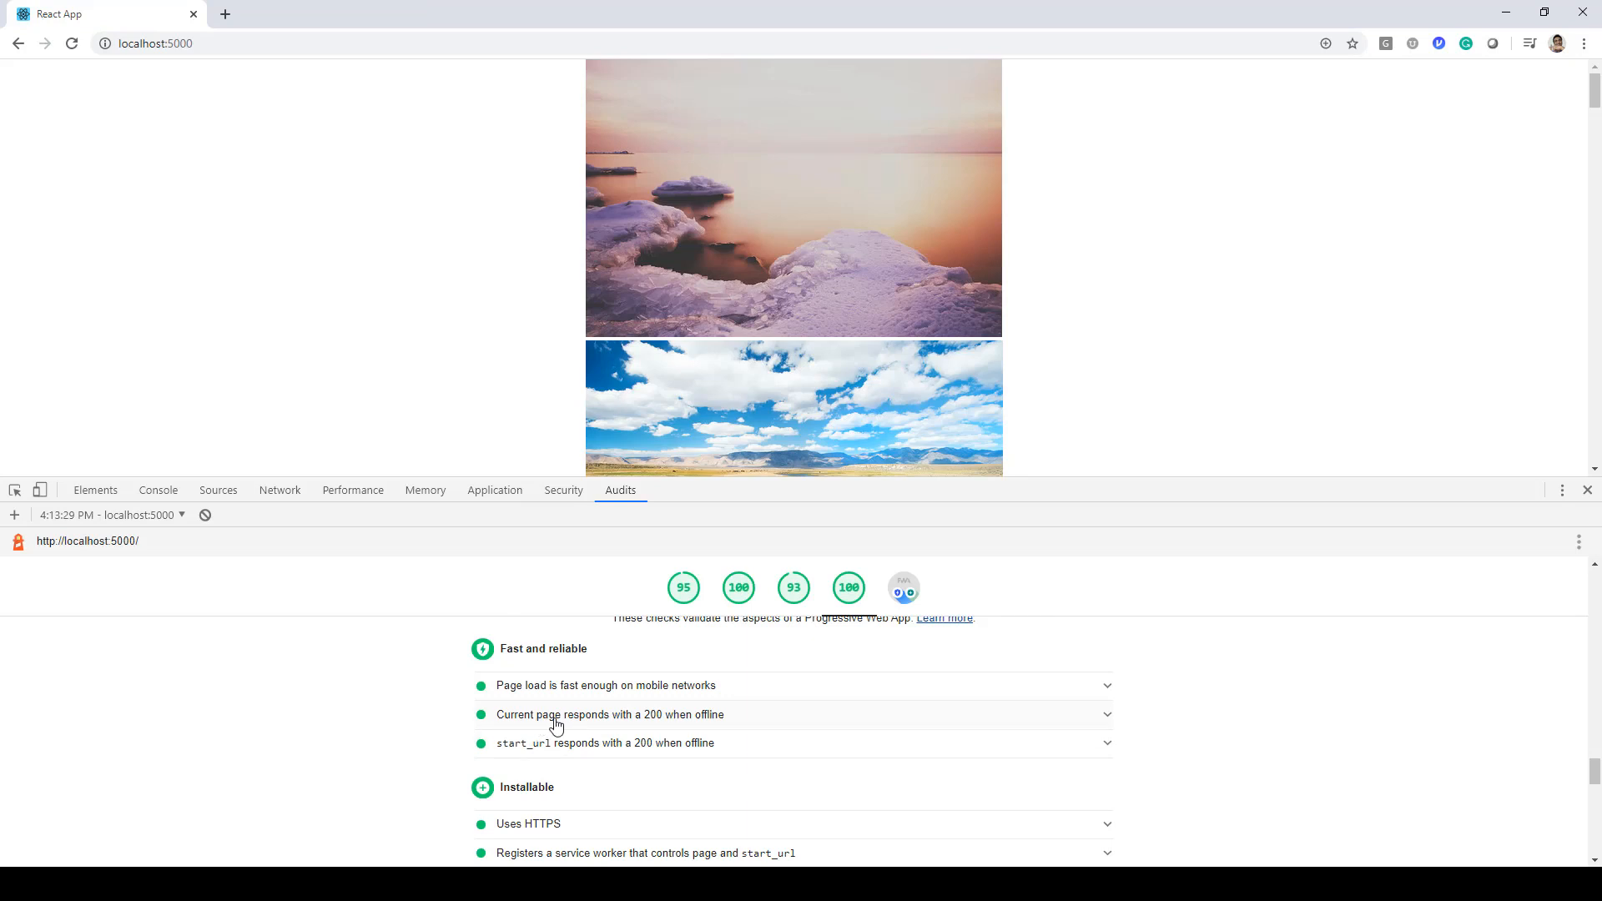
mouse_move(723, 734)
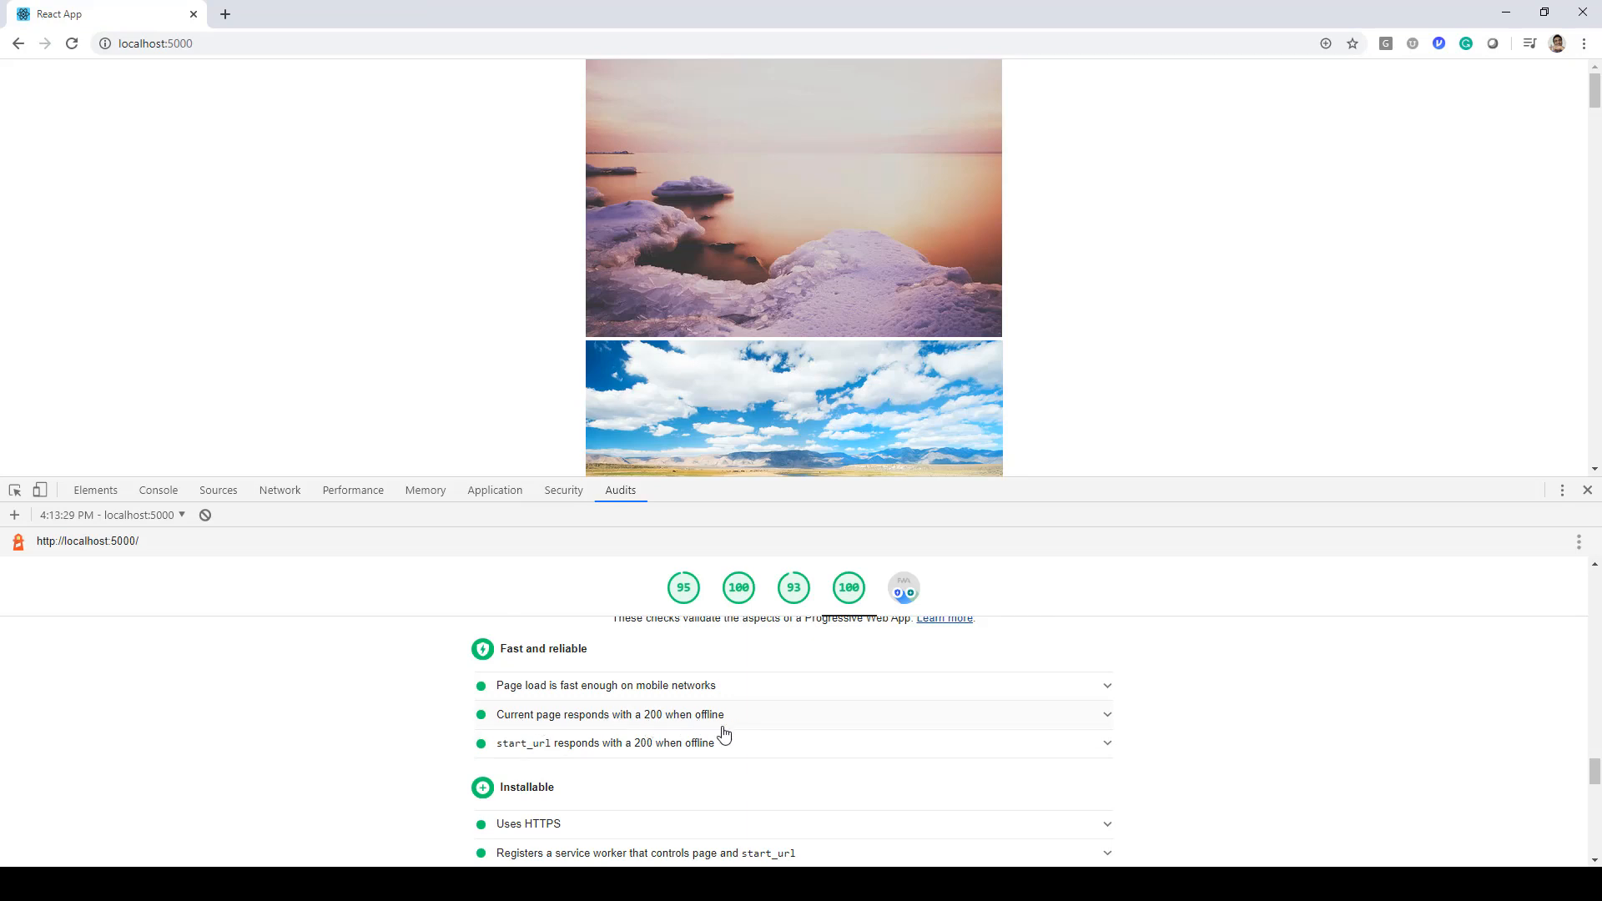
mouse_move(673, 759)
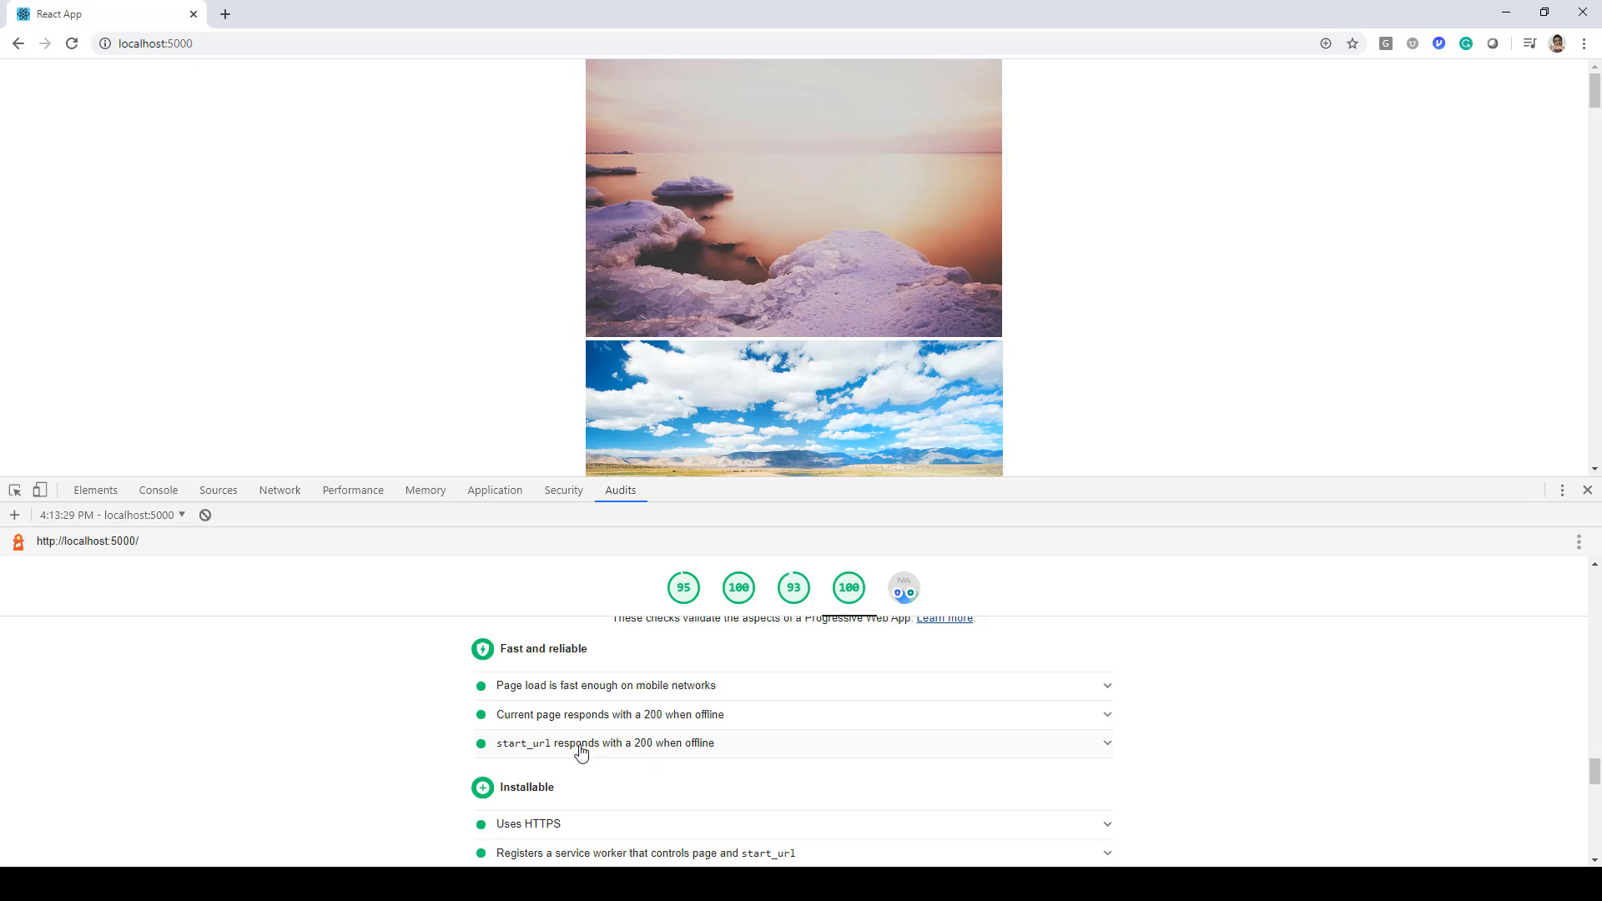
scroll(down, 3)
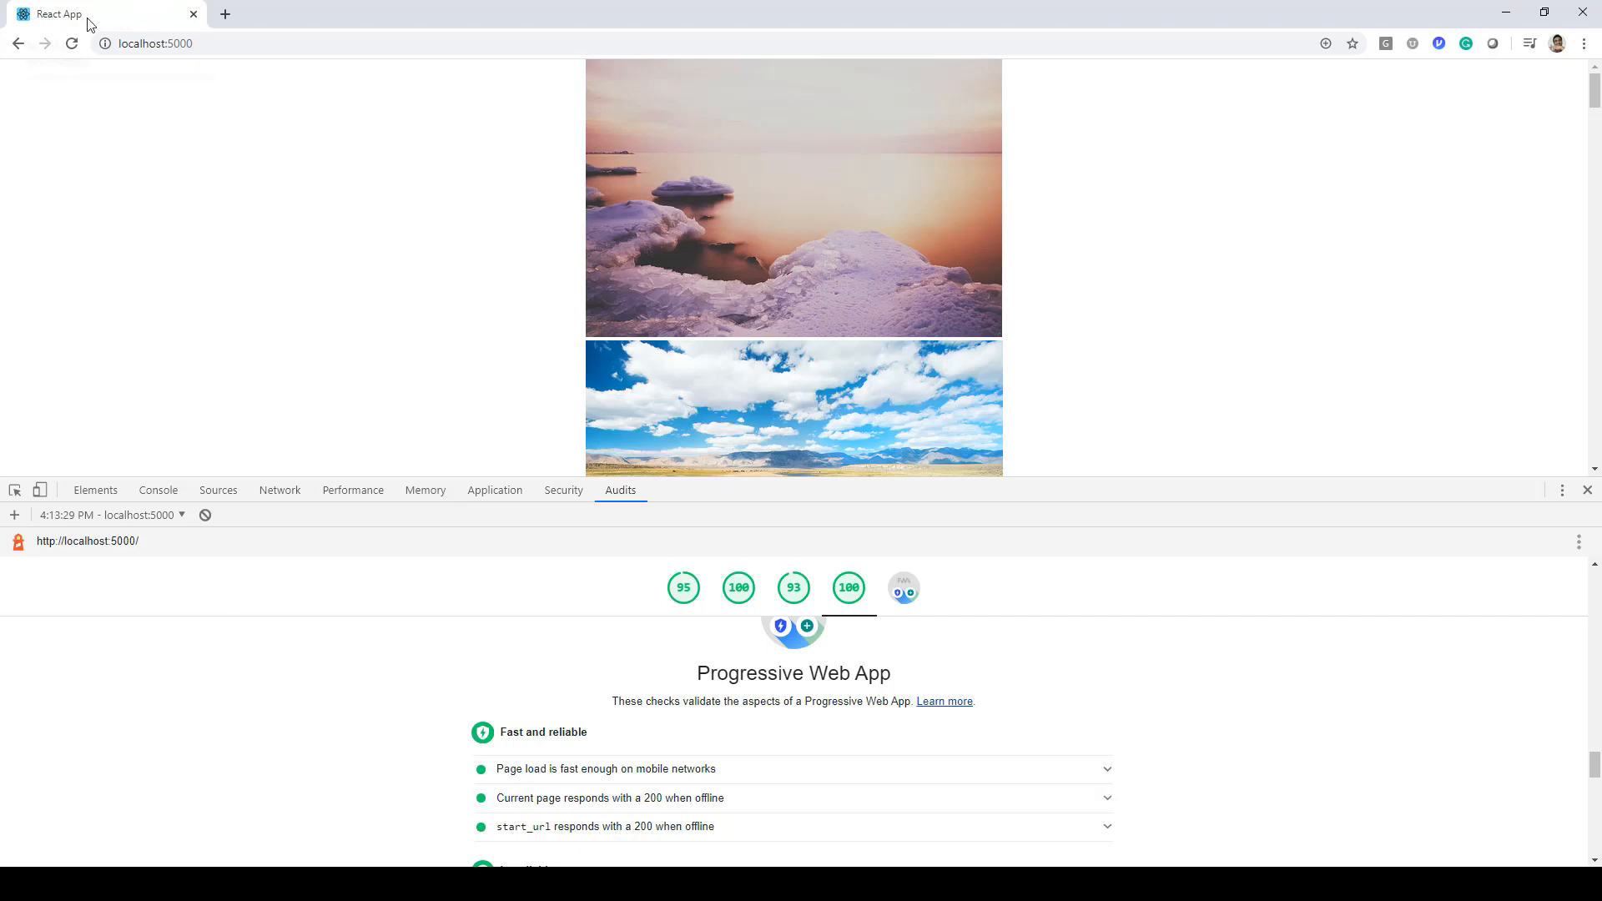
mouse_move(61, 13)
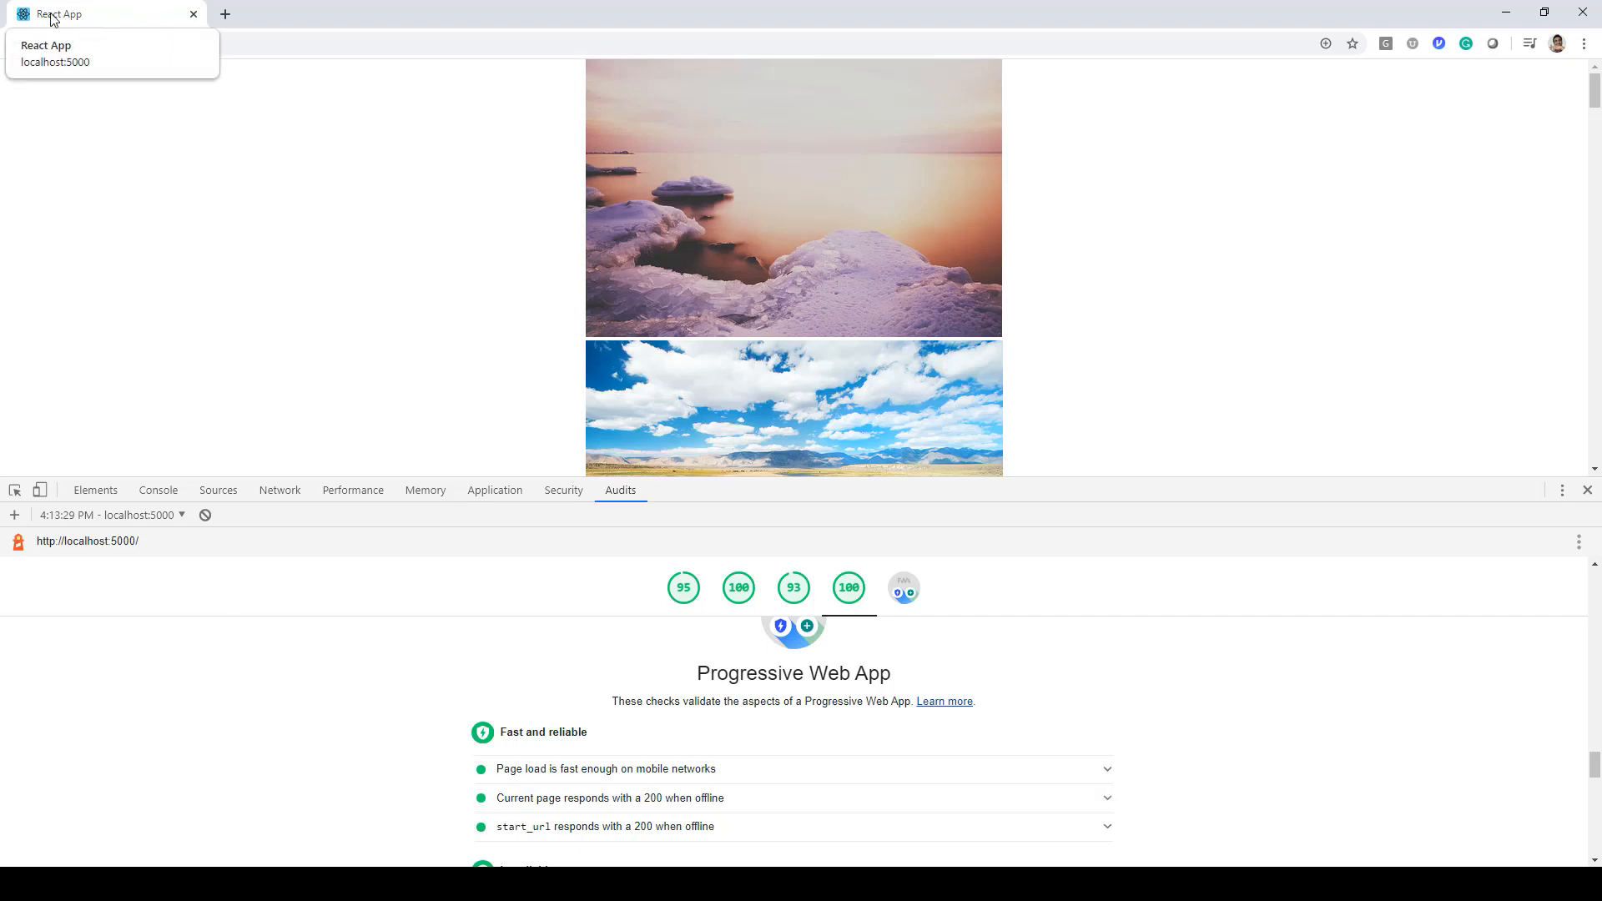
mouse_move(518, 530)
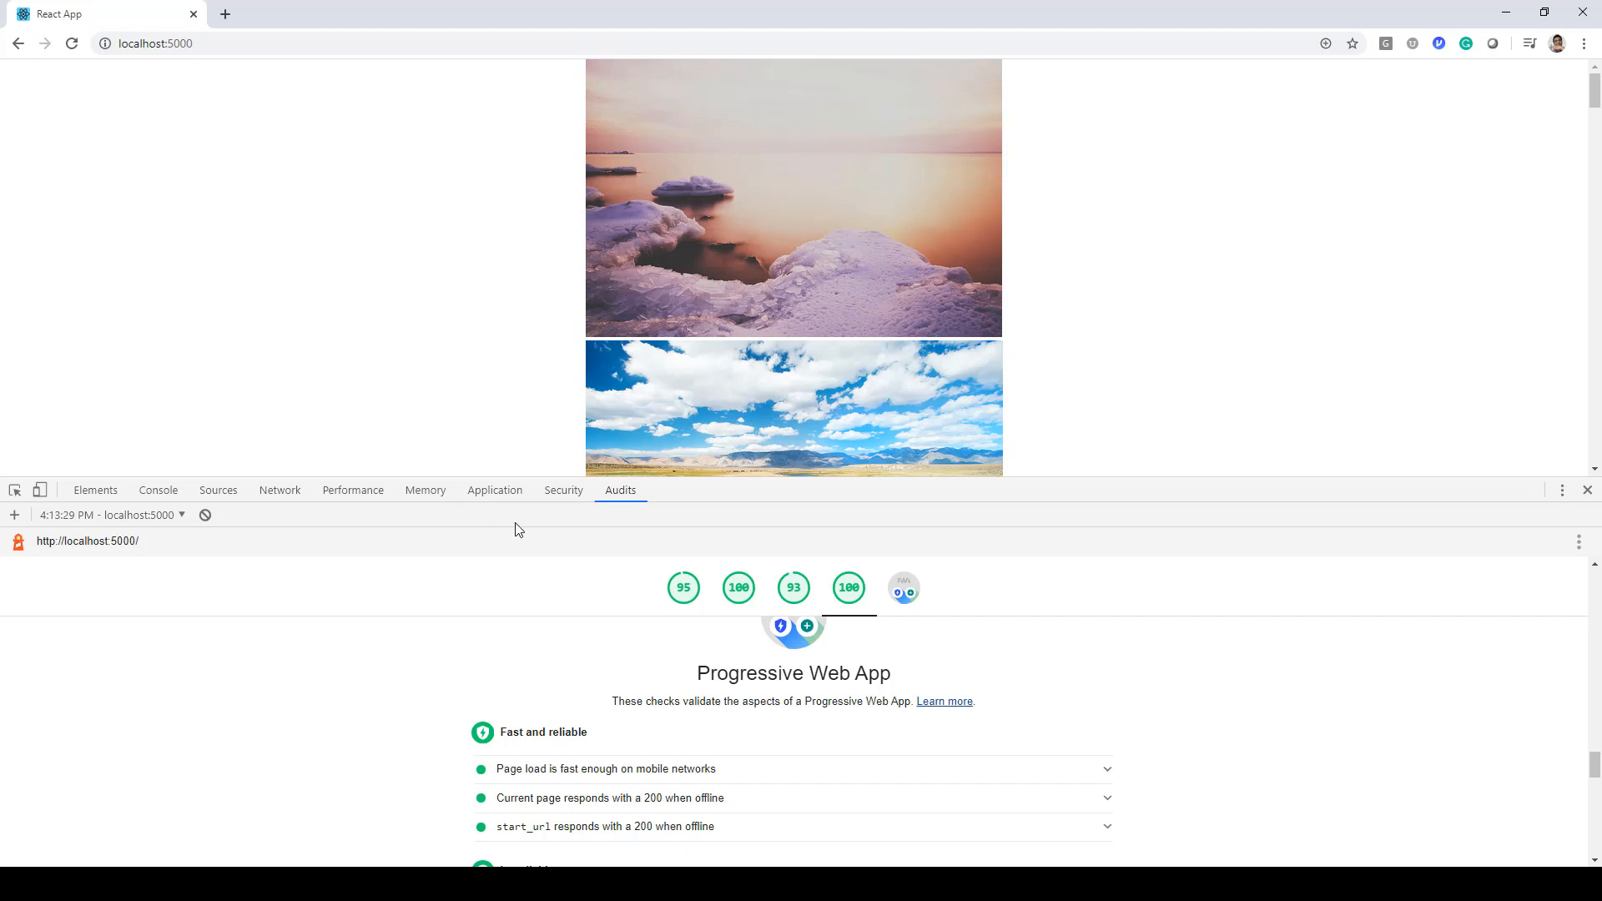
- Tick Offline for the service worker under Application > Service Workers and focus the page for reload
click(495, 489)
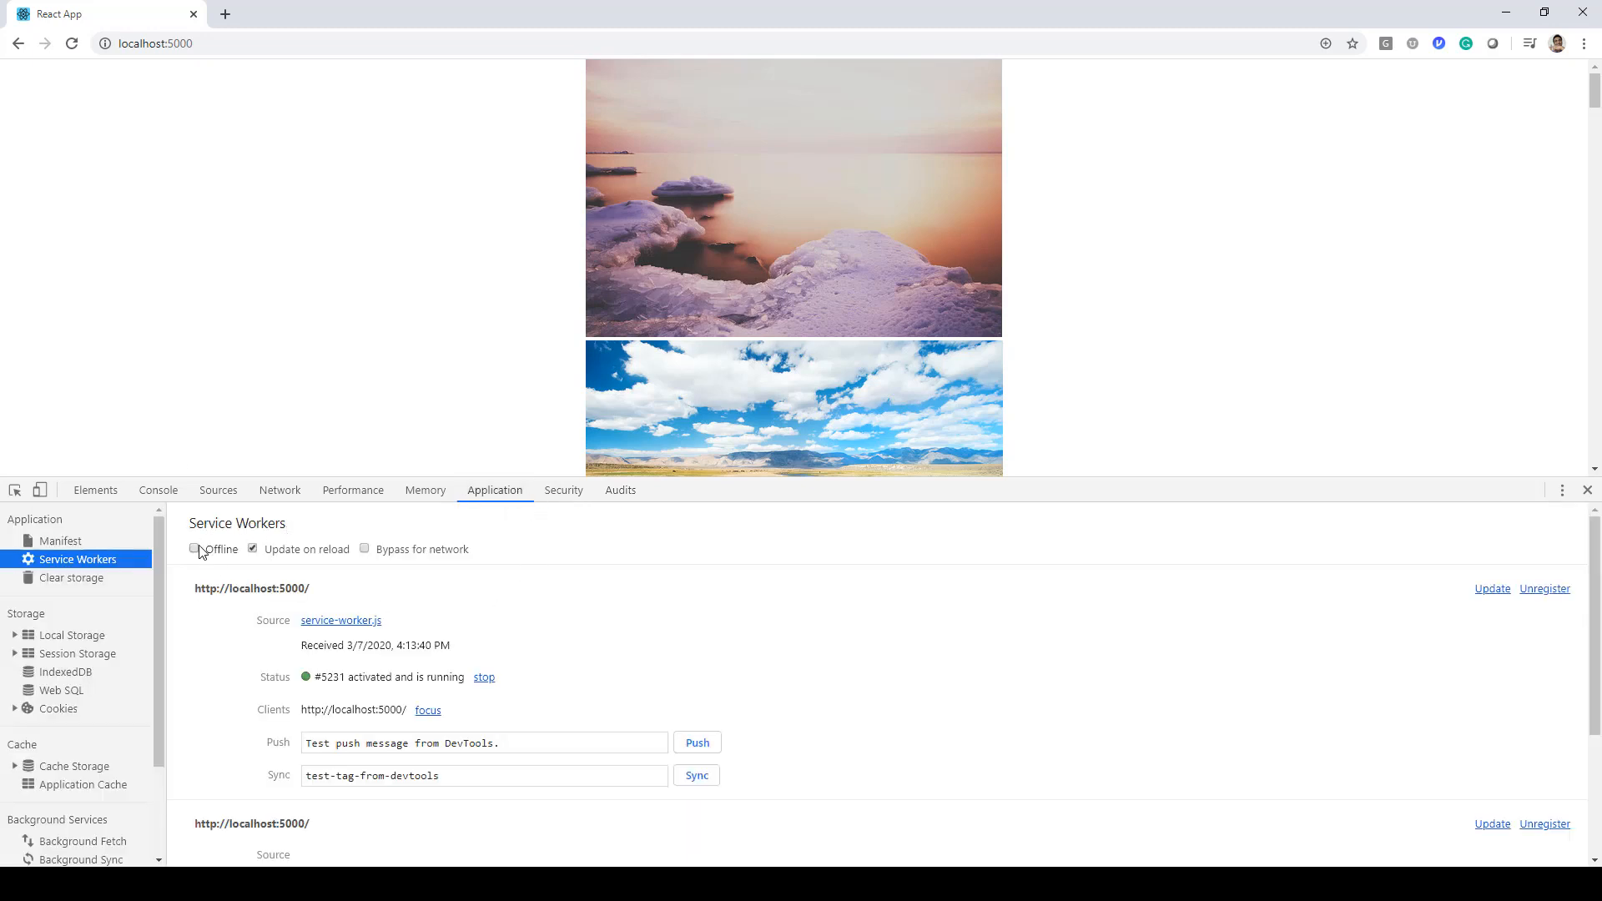
click(193, 550)
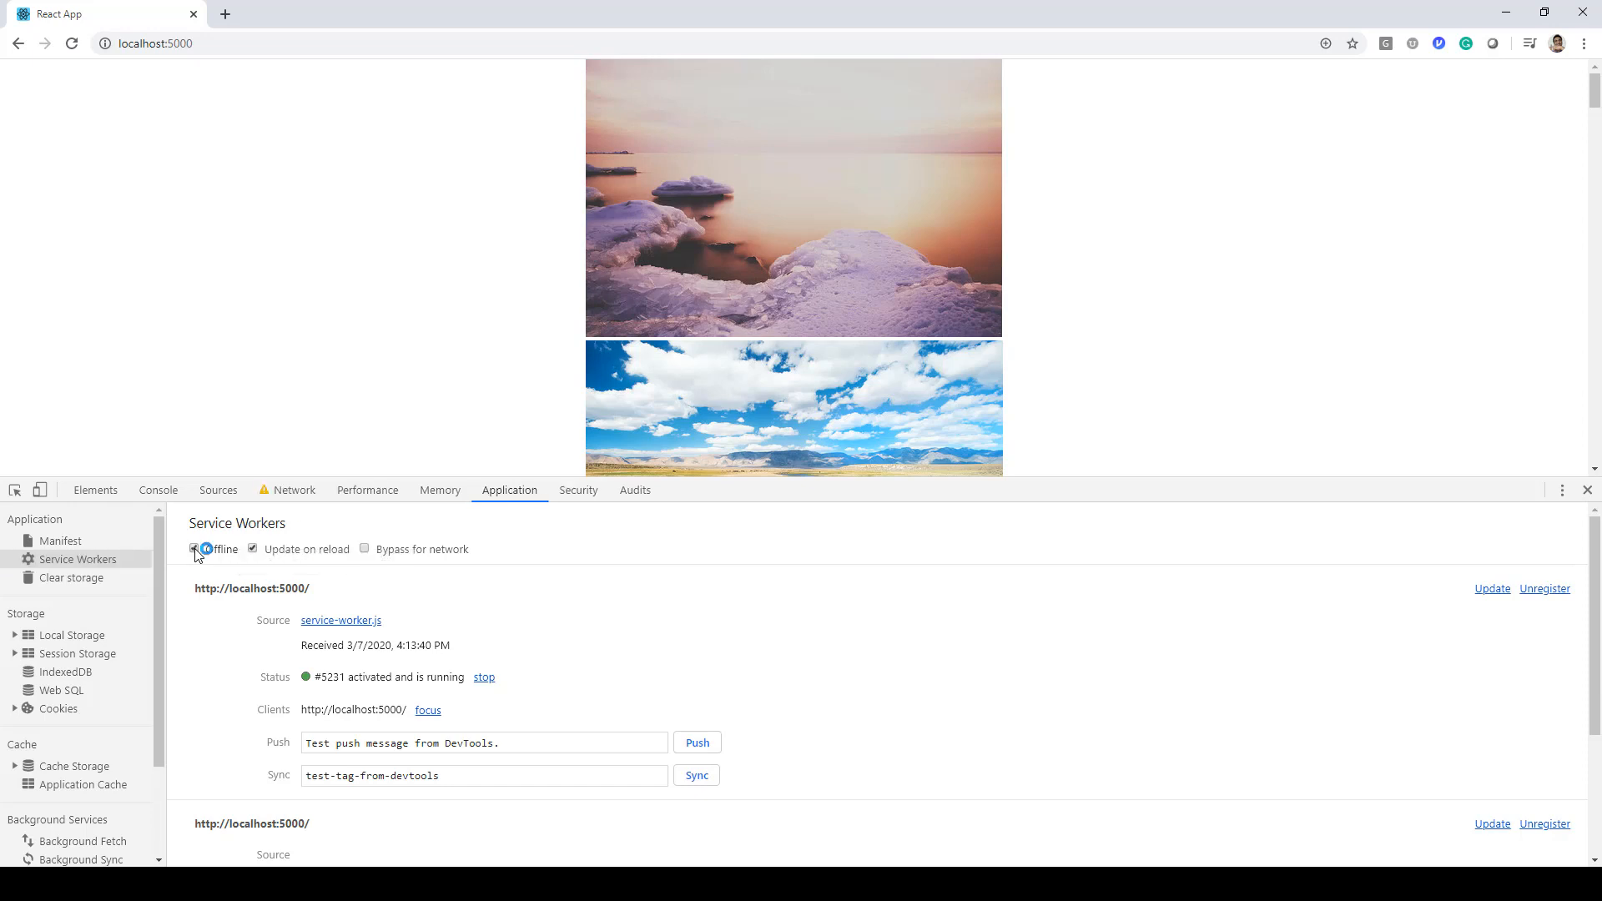
click(192, 549)
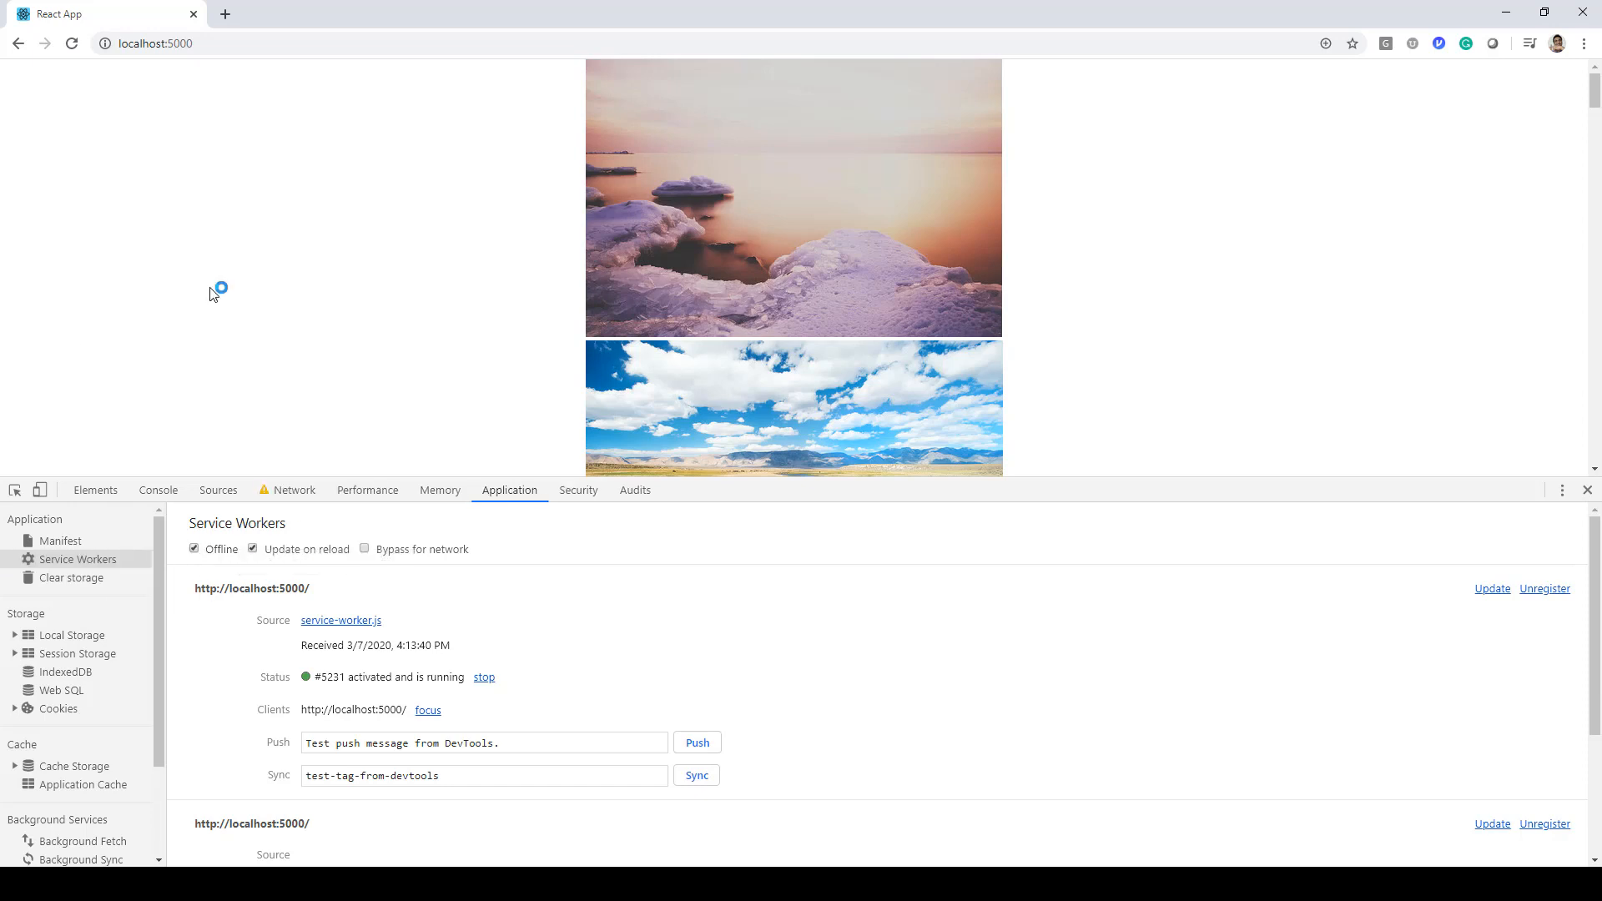
mouse_move(141, 249)
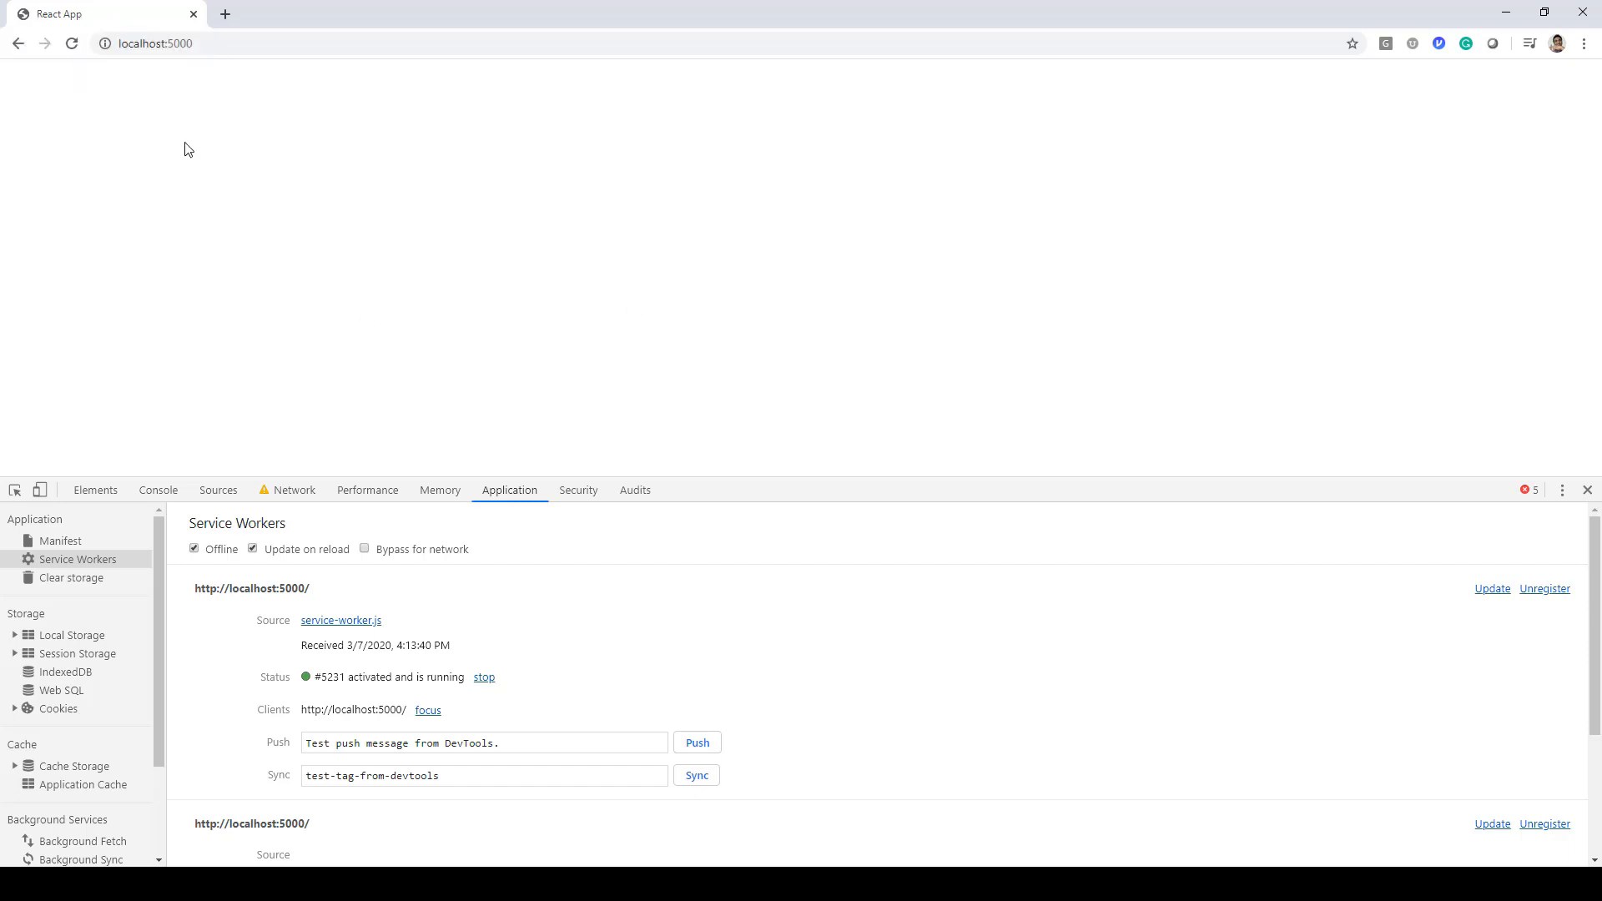
mouse_move(771, 347)
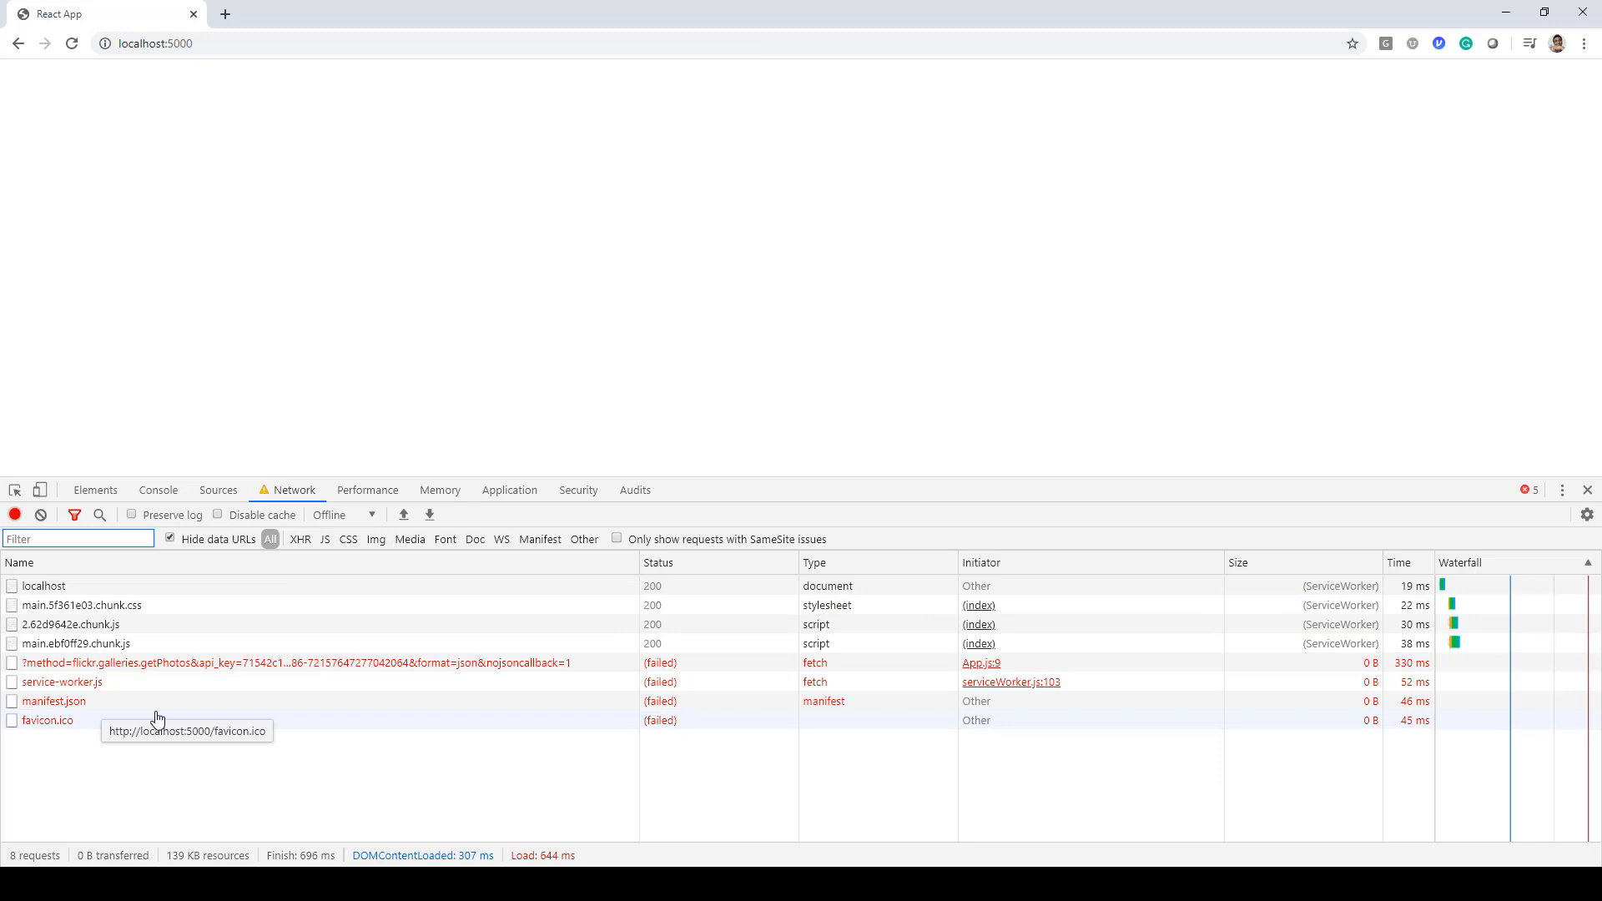
mouse_move(235, 679)
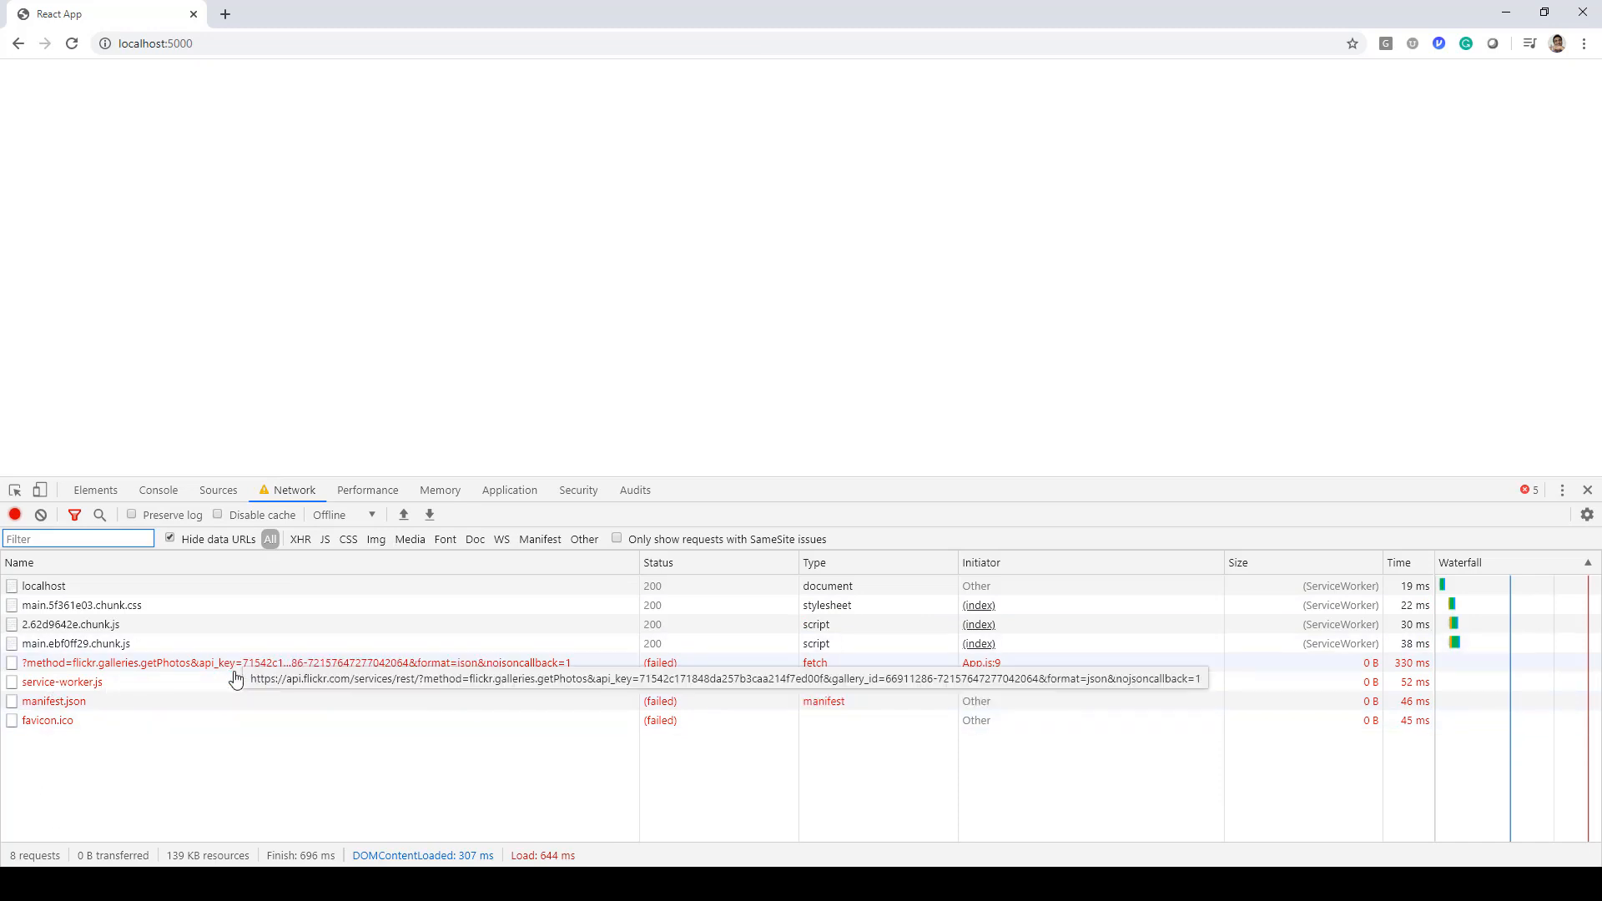